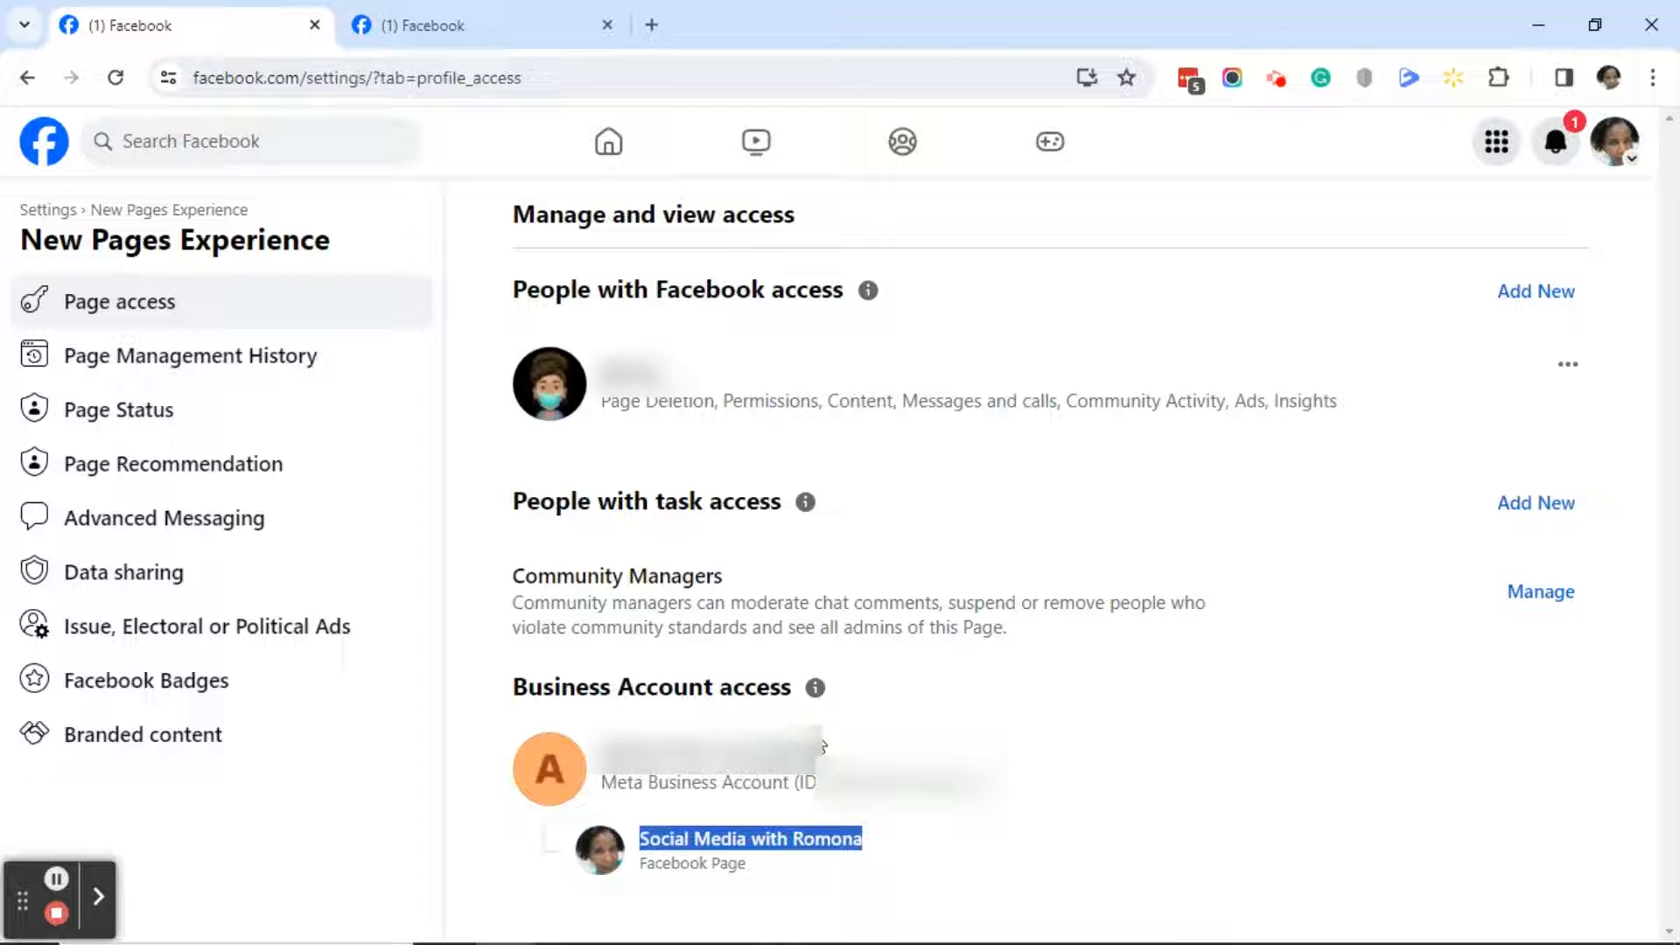
Switch to the browser tab showing the Social Media with Romona Facebook Page
{"action": "left_click", "coordinate": [749, 838]}
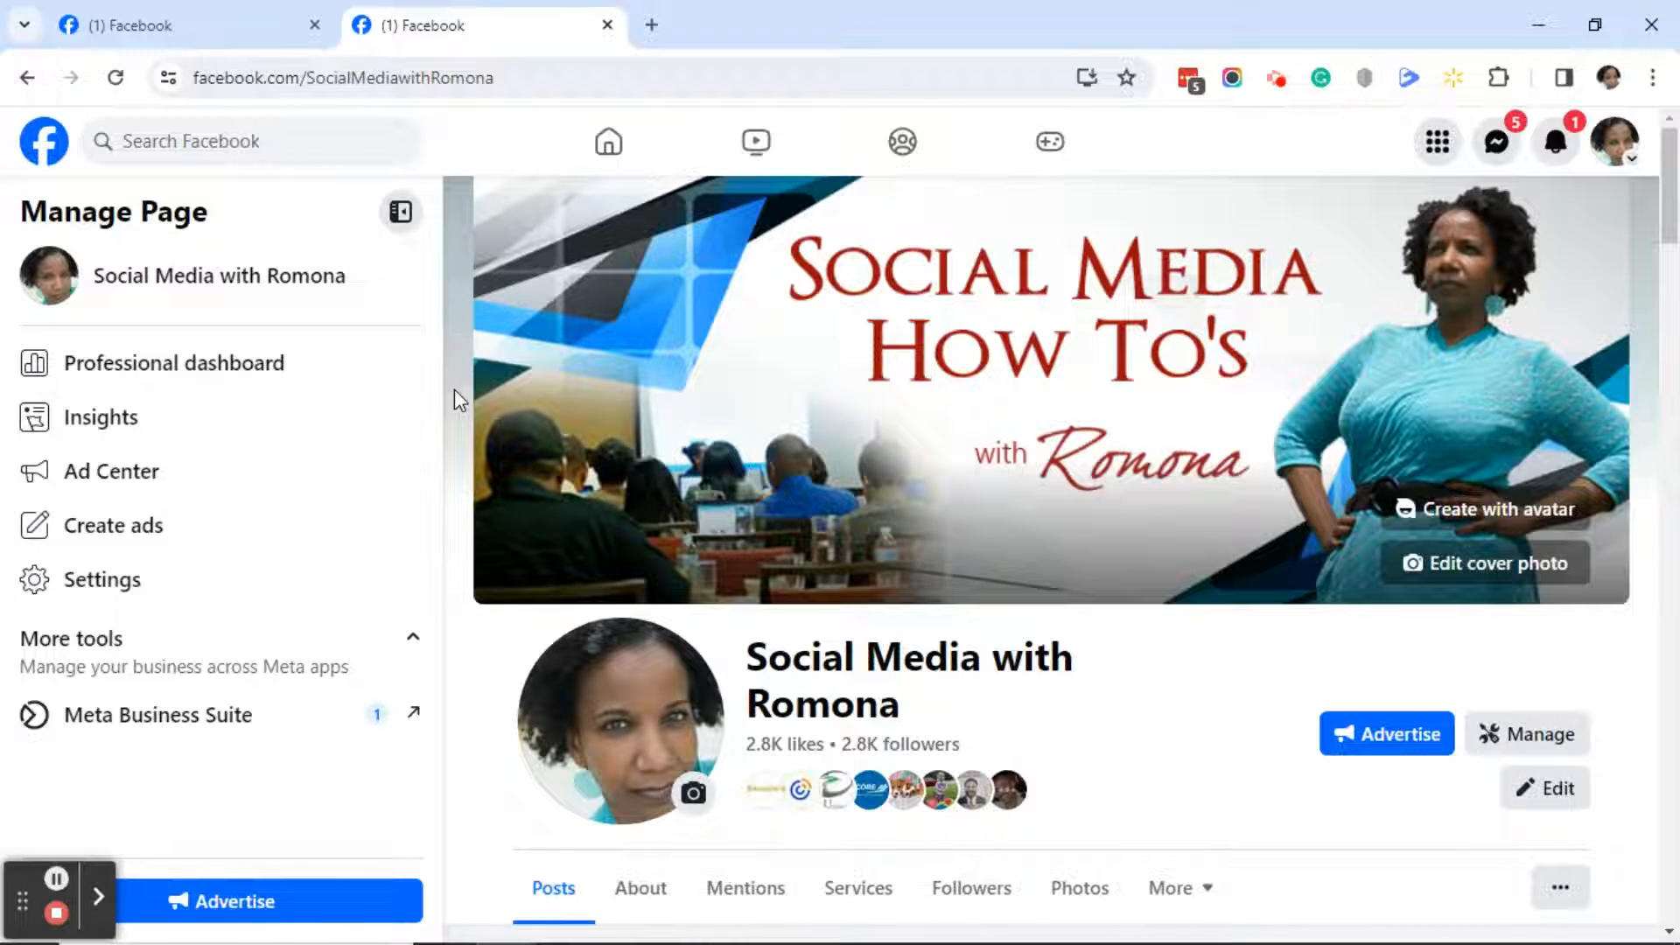
{"action": "mouse_move", "coordinate": [204, 729]}
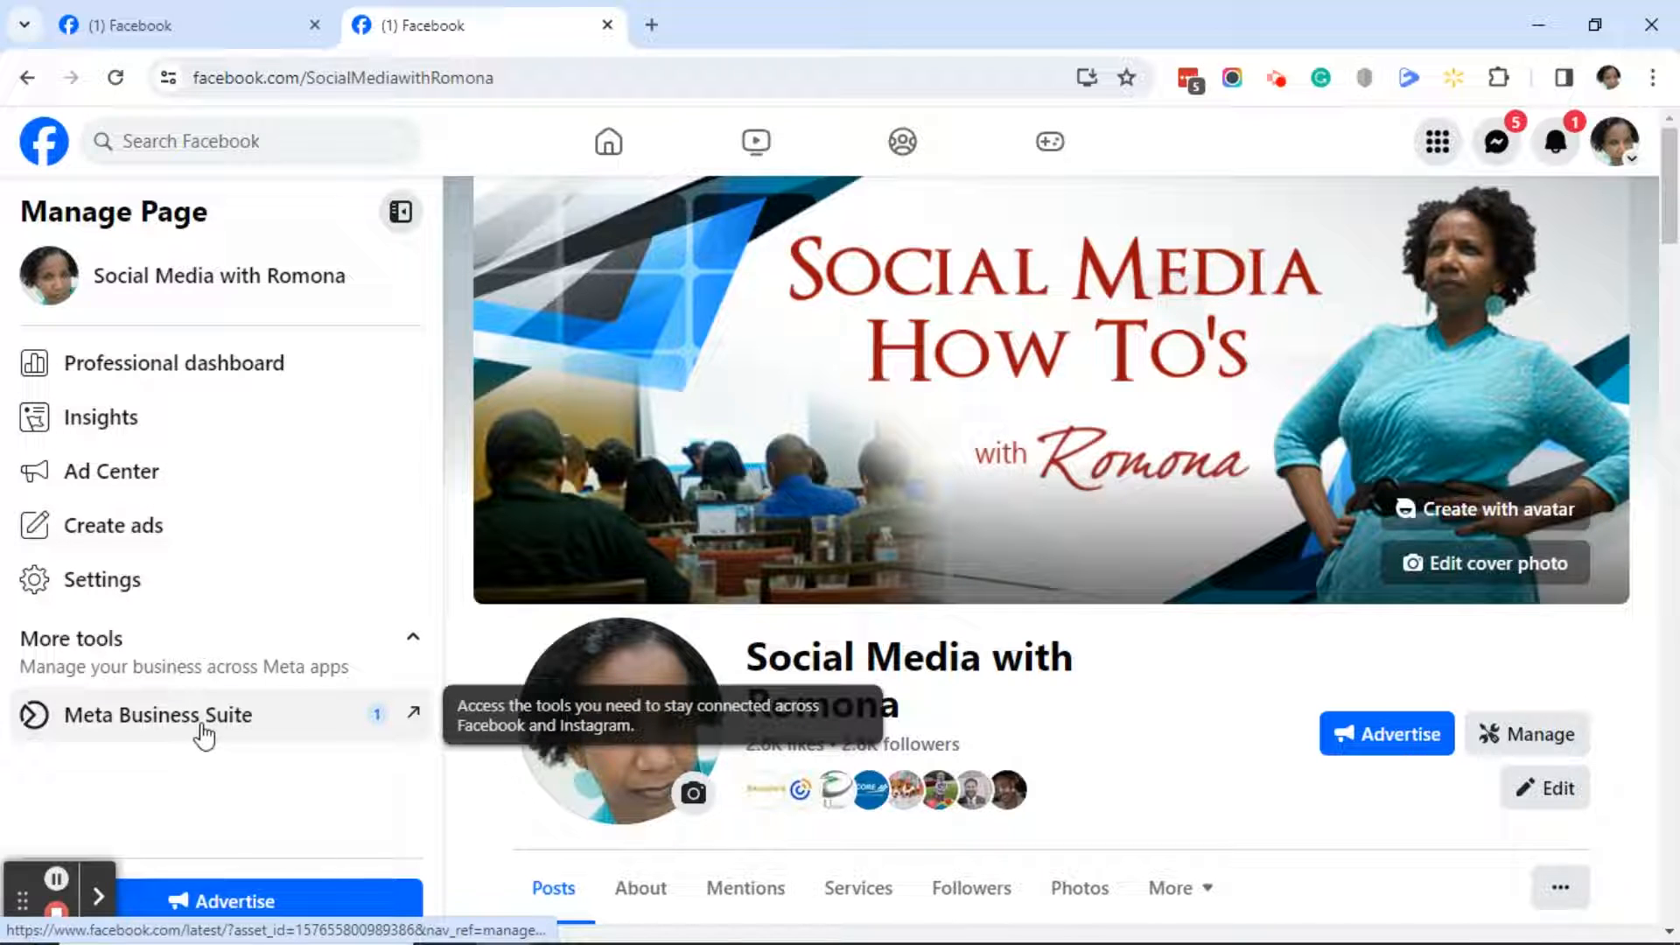
{"action": "mouse_move", "coordinate": [51, 756]}
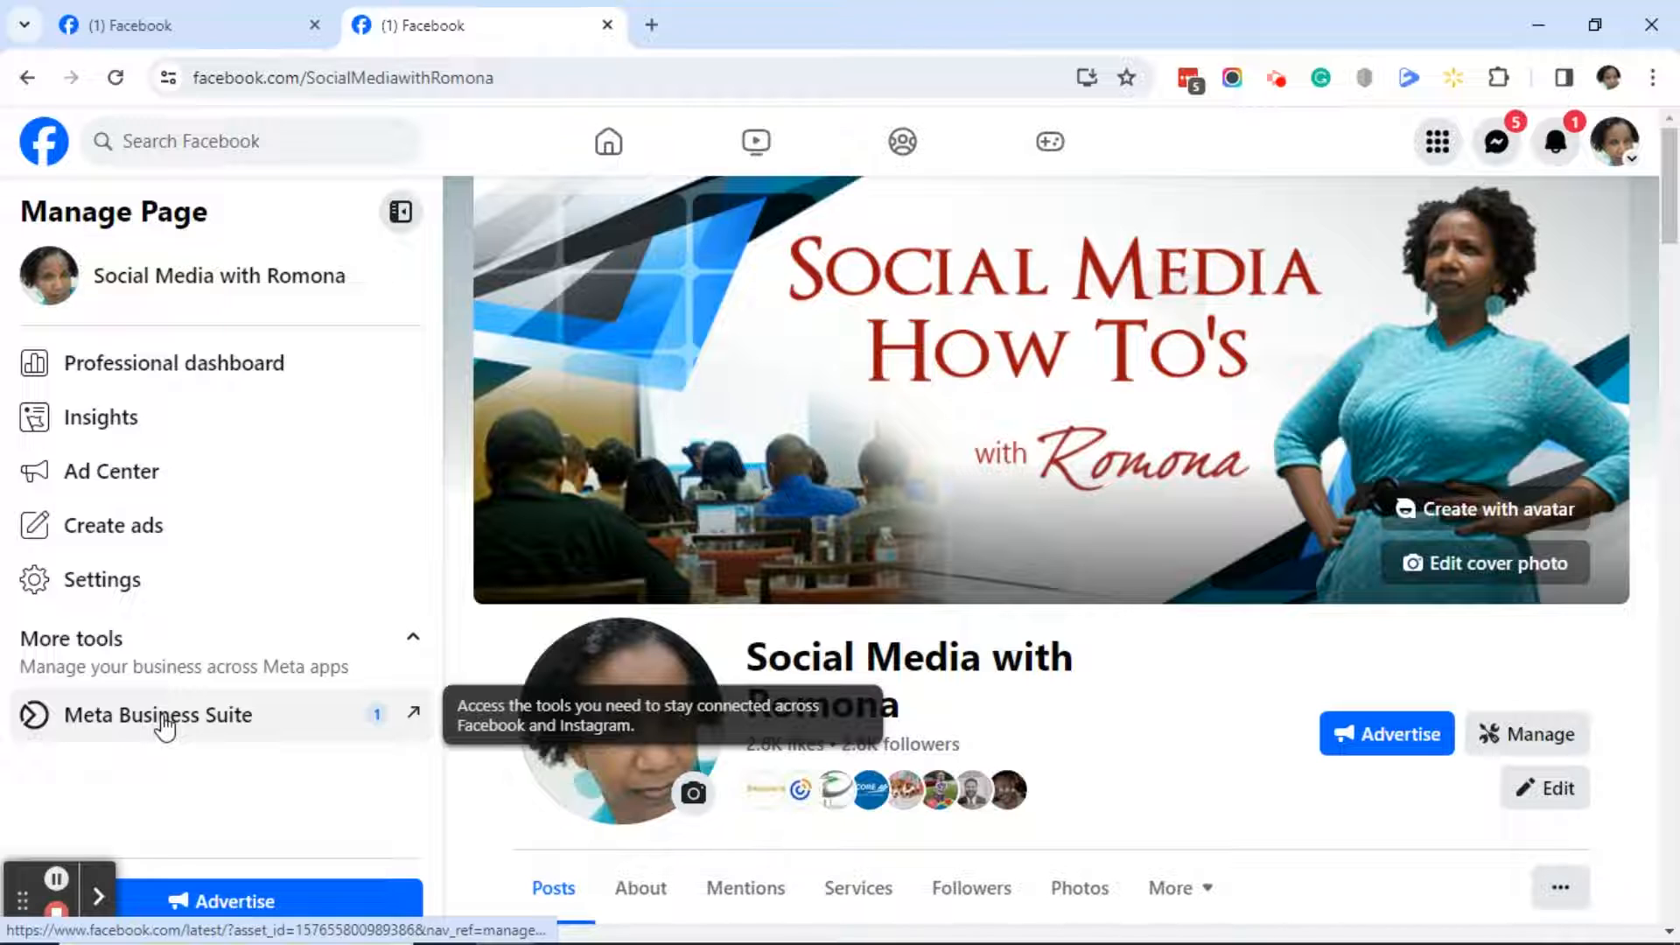
Open Social Media with Romona in Meta Business Suite and close the Confirm access dialog
{"action": "left_click", "coordinate": [157, 715]}
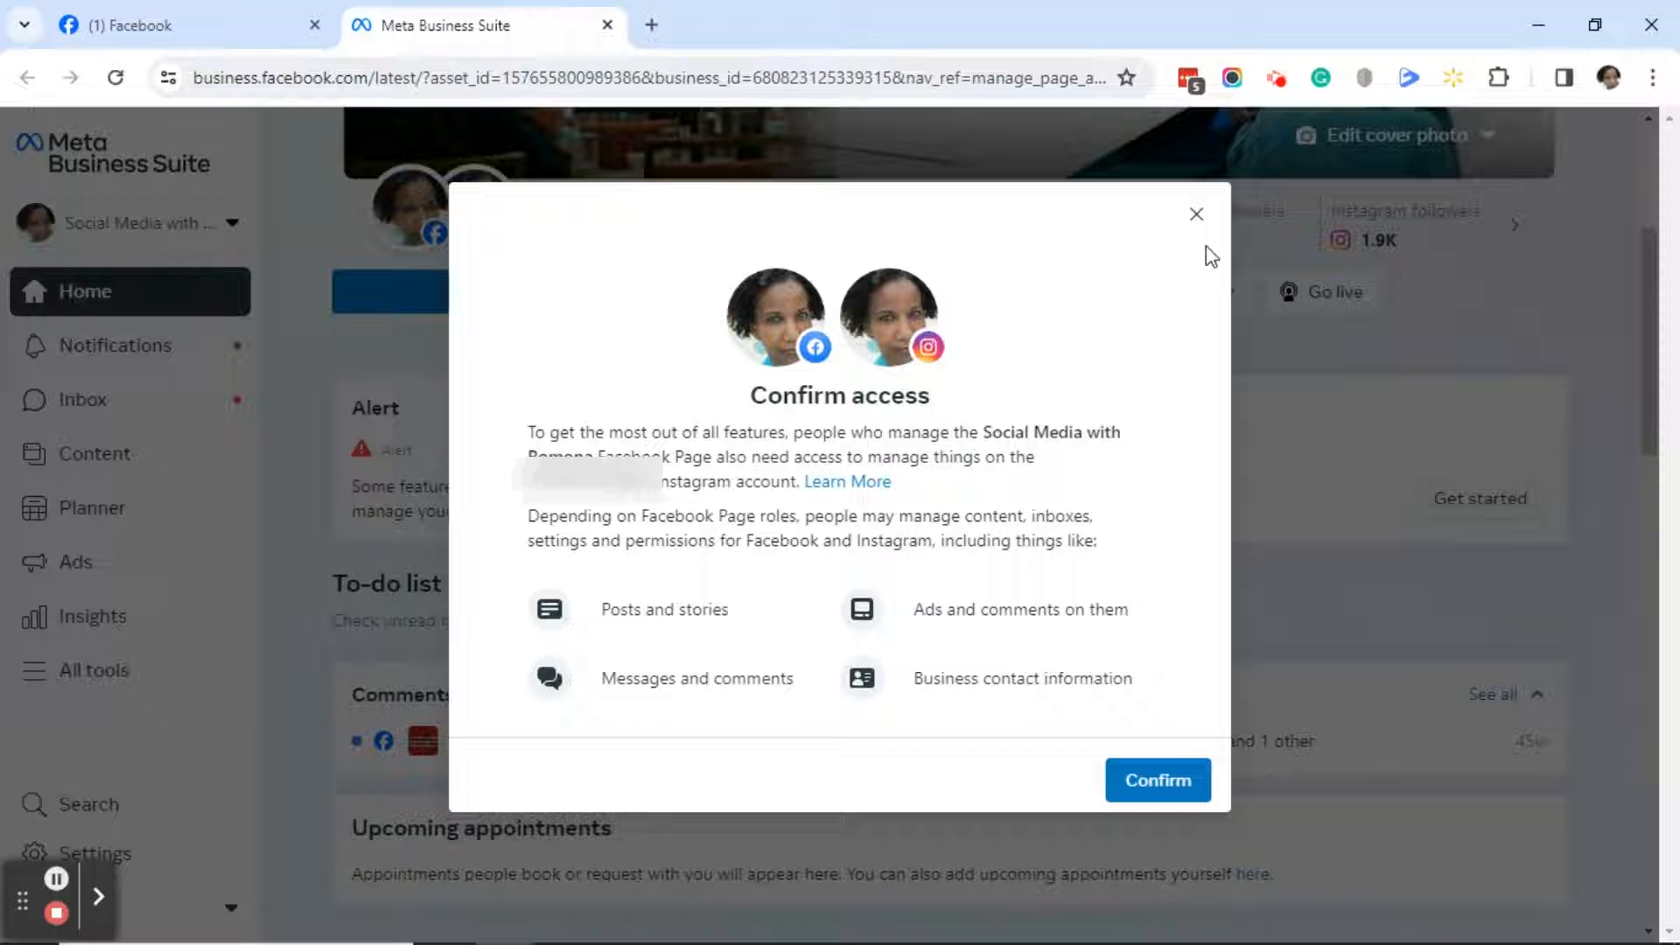
{"action": "left_click", "coordinate": [1198, 214]}
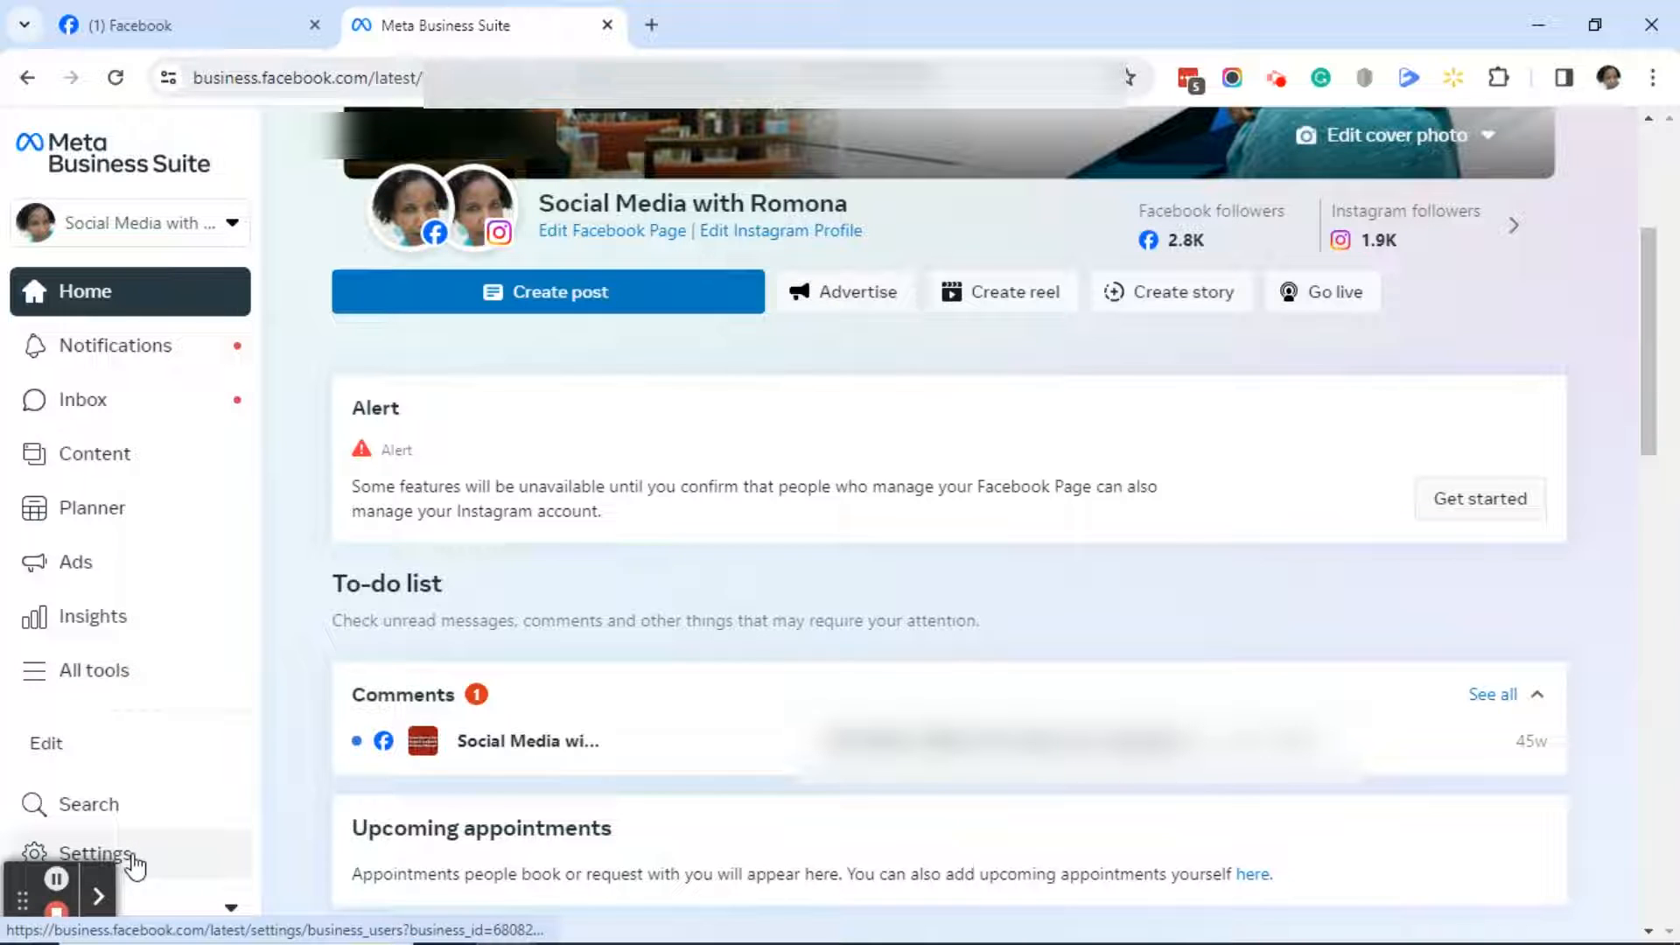
Go to Settings > Business assets > Pages, select Social Media with Romona, open its options menu
{"action": "left_click", "coordinate": [96, 853]}
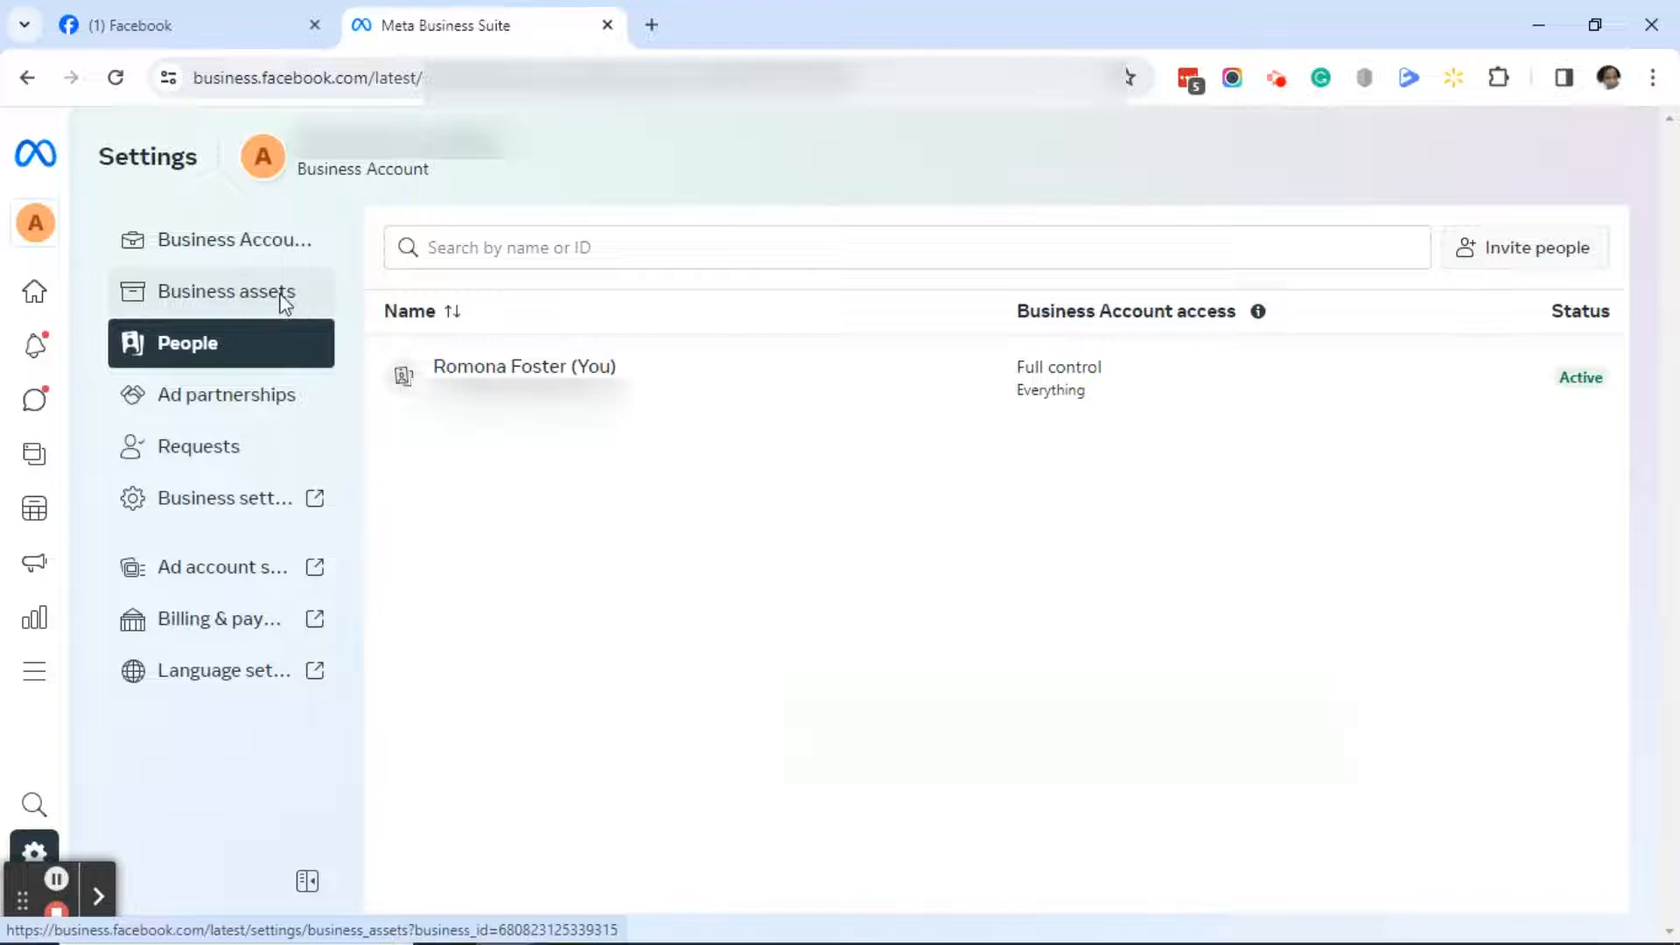
{"action": "left_click", "coordinate": [225, 290]}
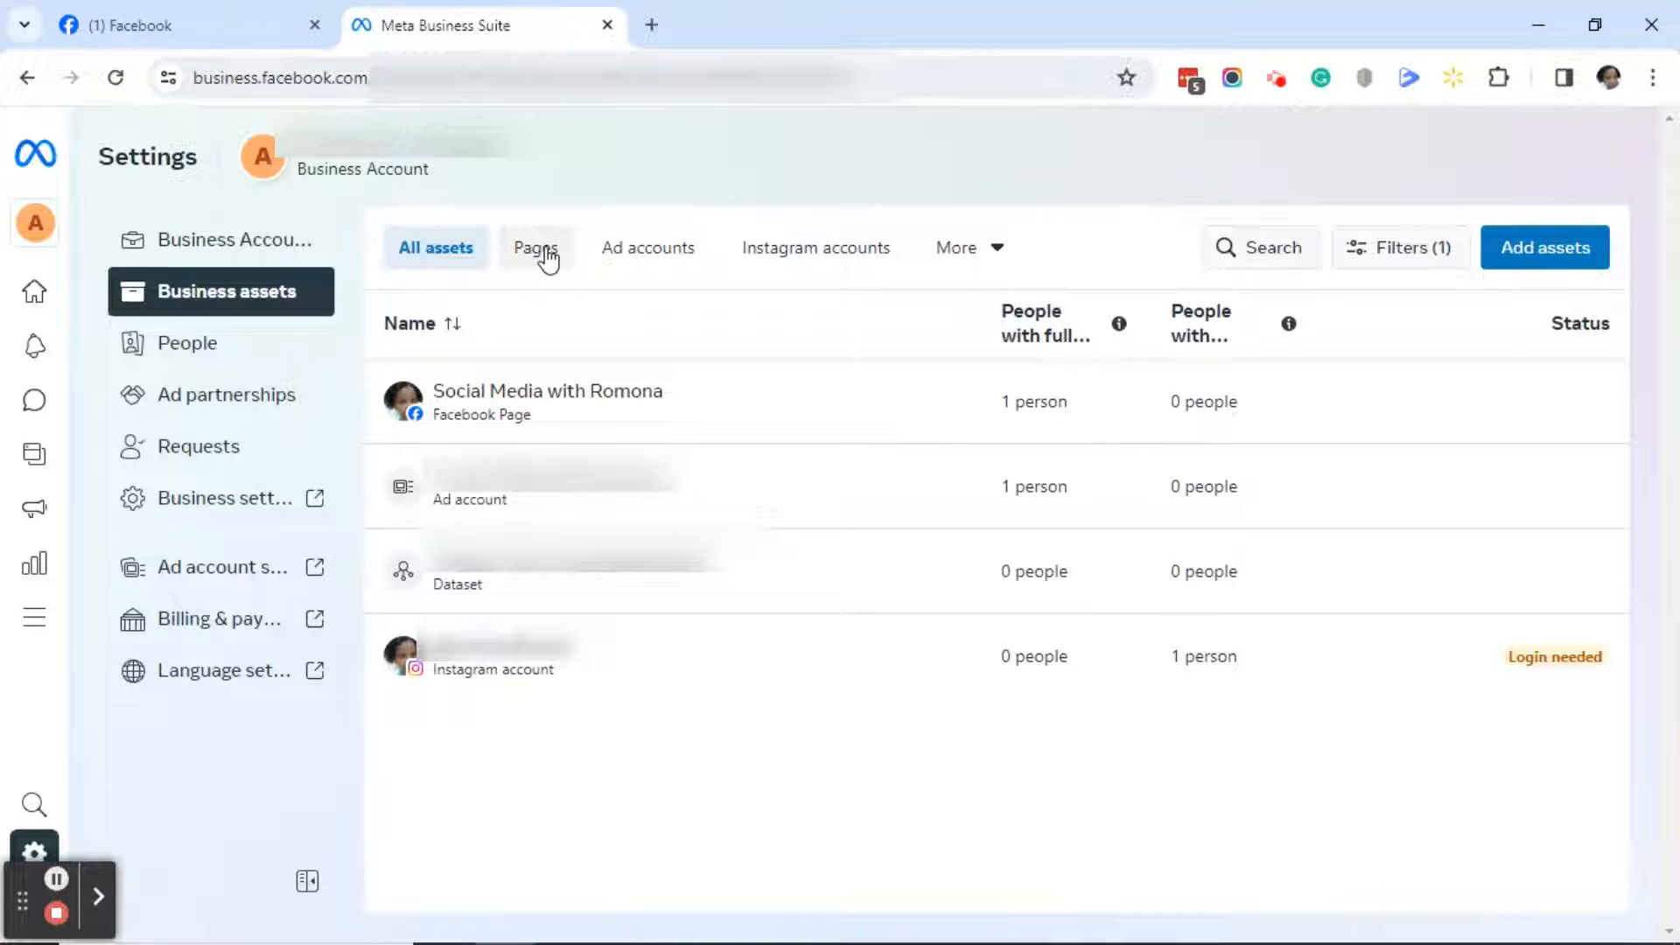
{"action": "left_click", "coordinate": [536, 247]}
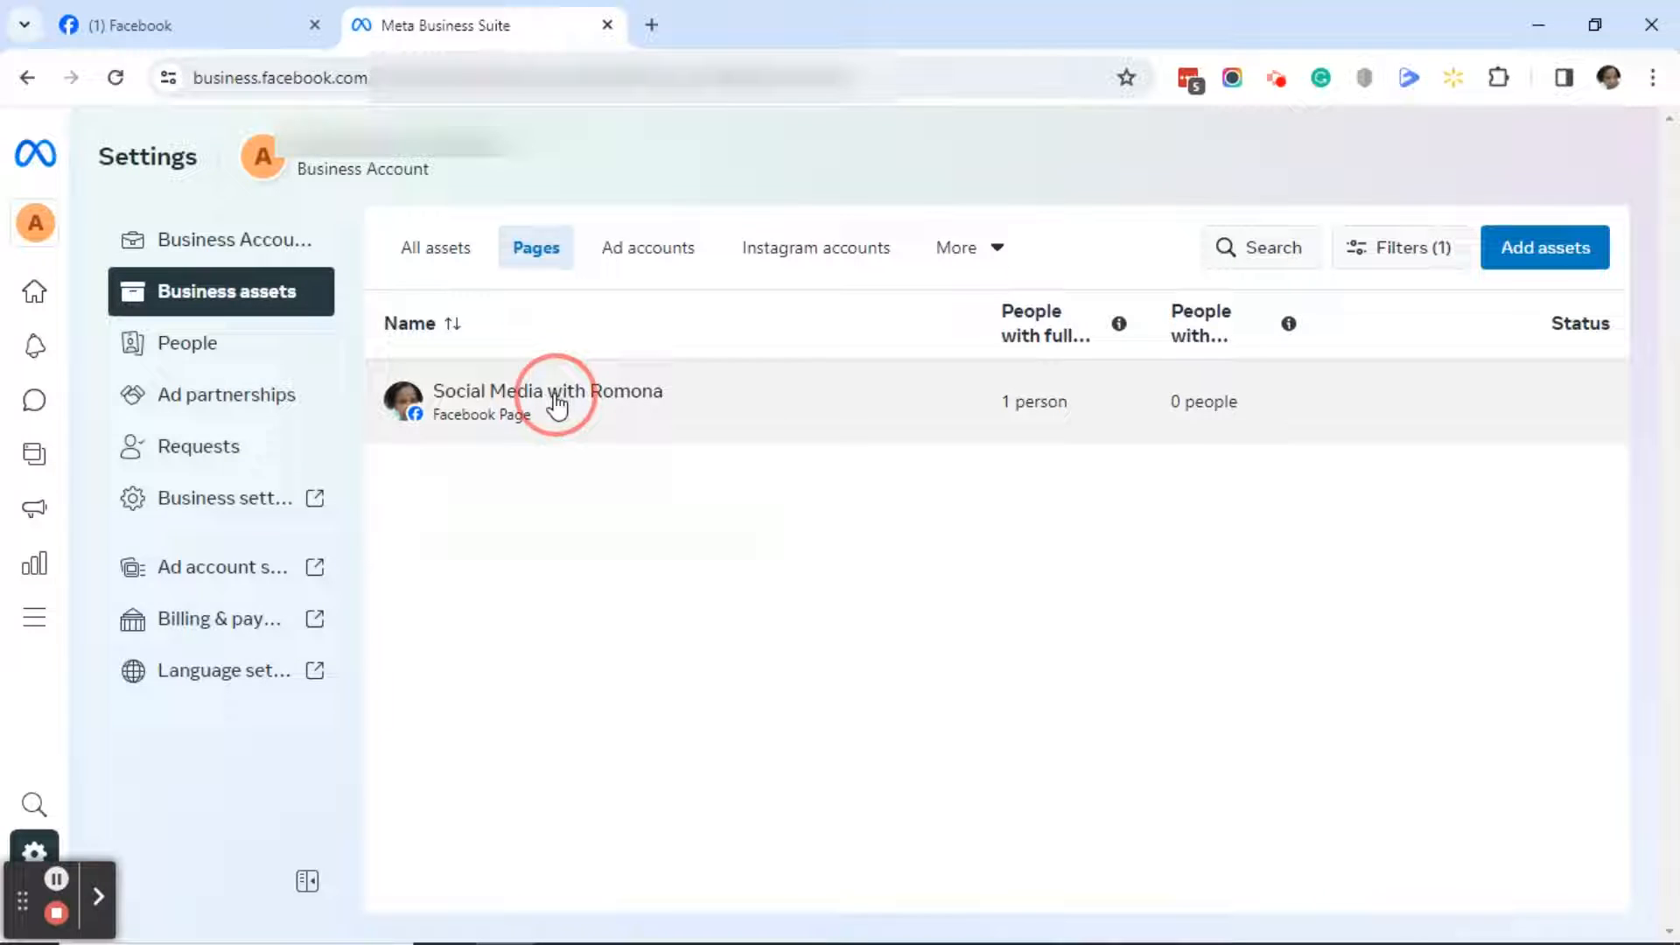
{"action": "left_click", "coordinate": [548, 401]}
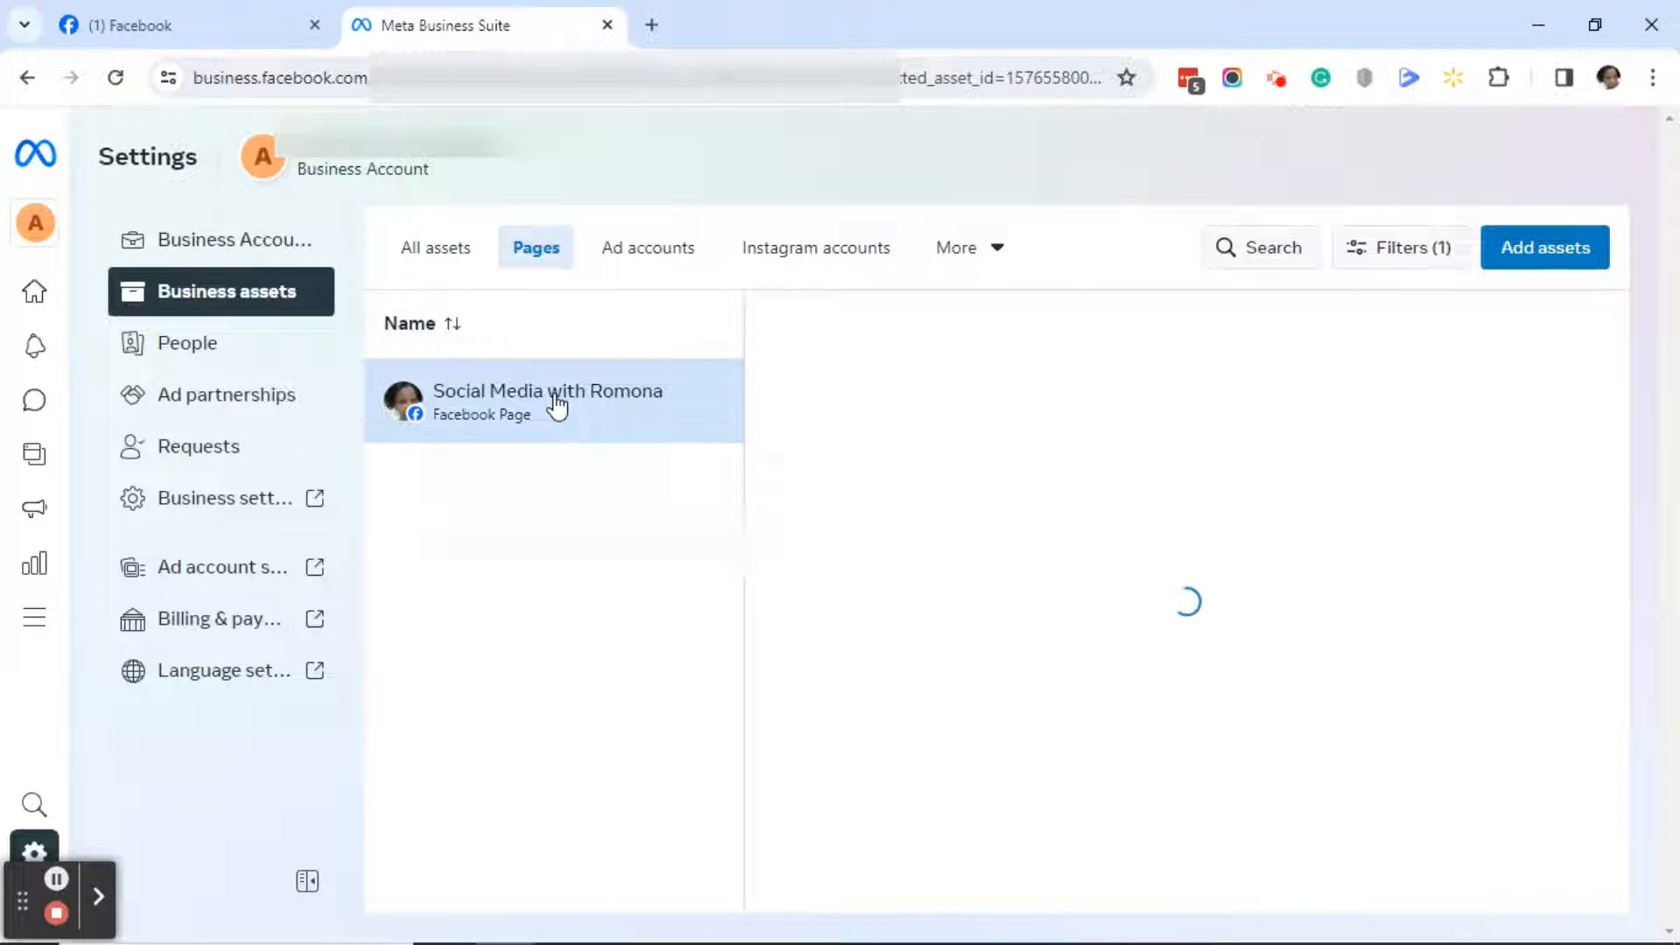
{"action": "left_click", "coordinate": [548, 402]}
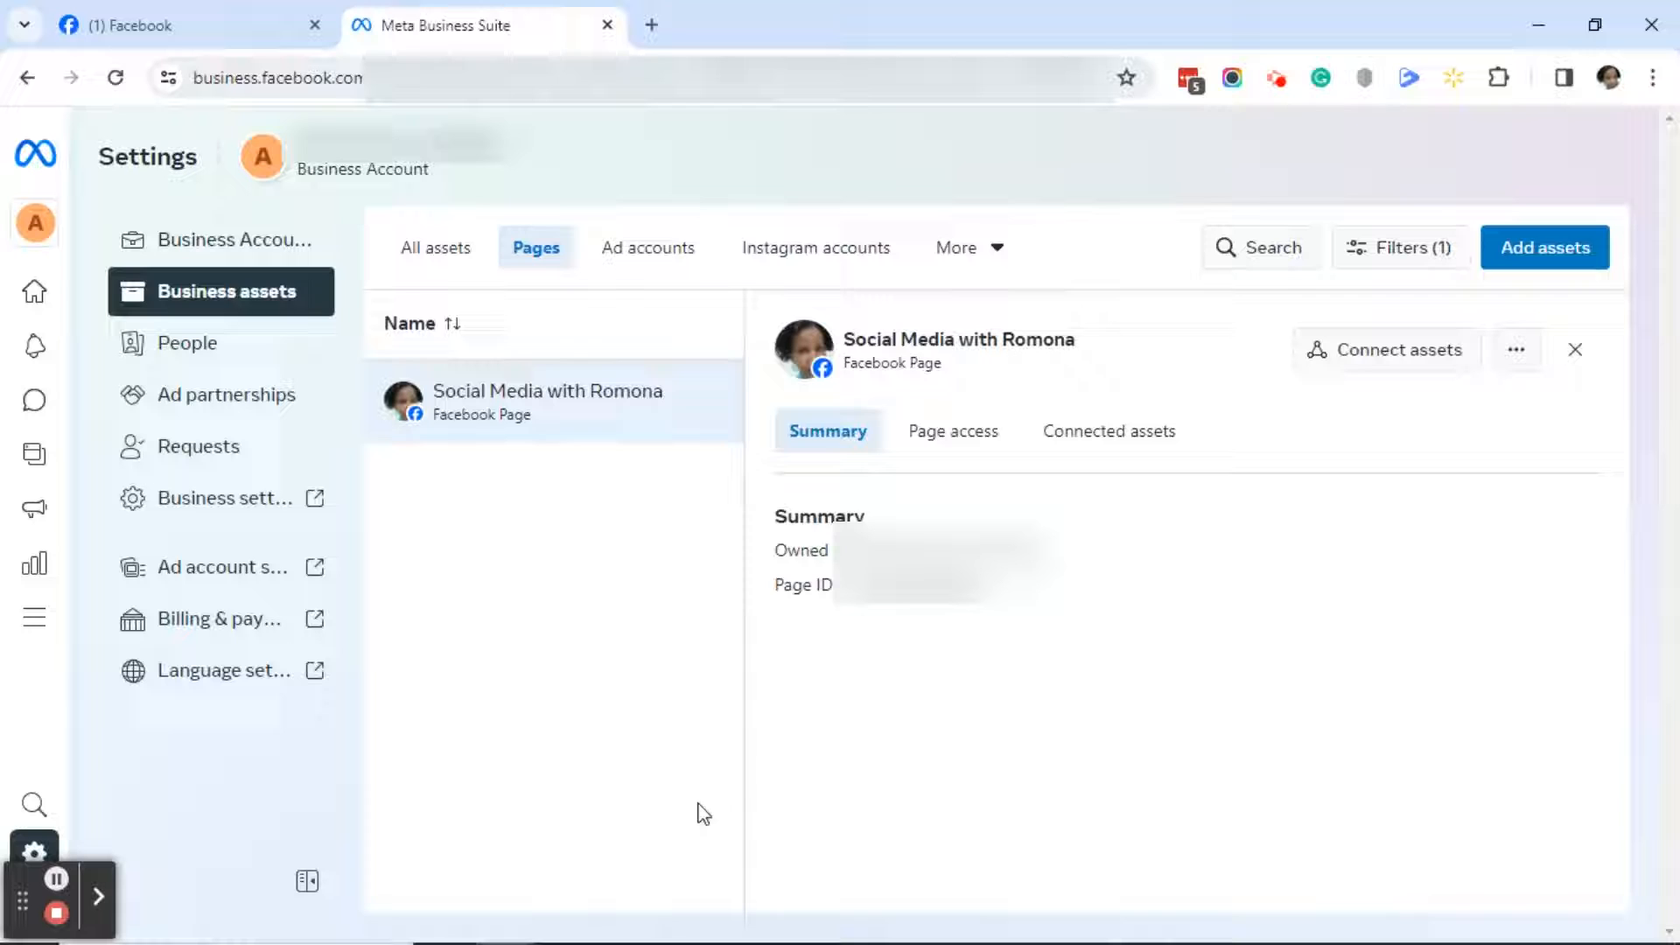
{"action": "mouse_move", "coordinate": [1139, 387]}
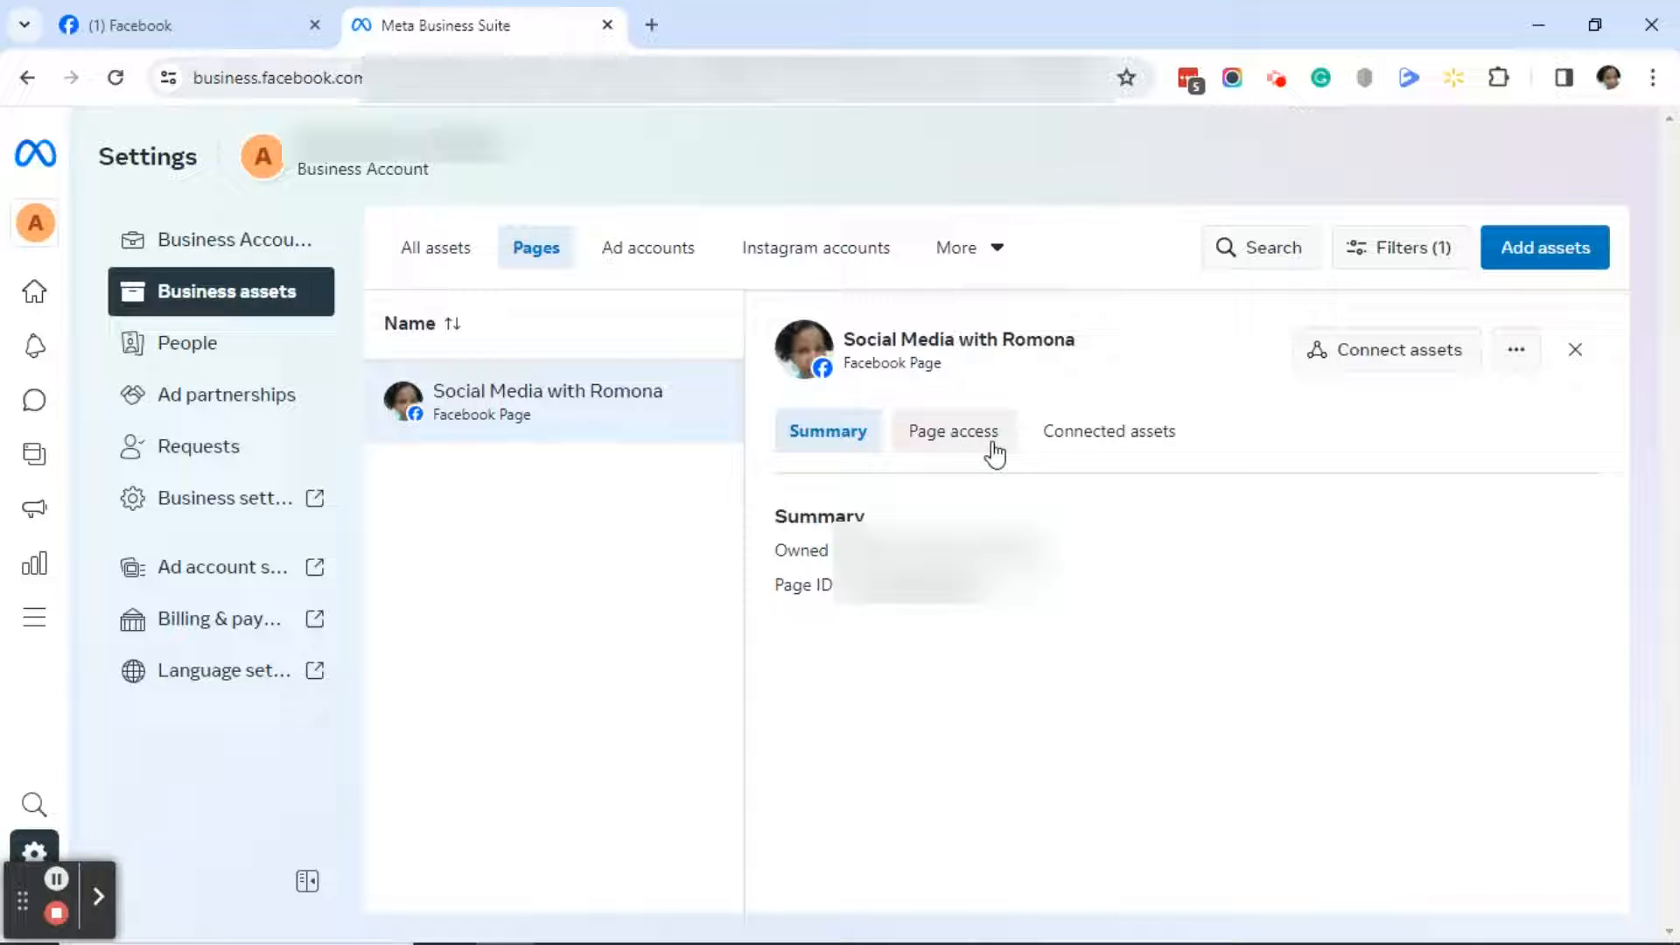
{"action": "mouse_move", "coordinate": [1200, 421]}
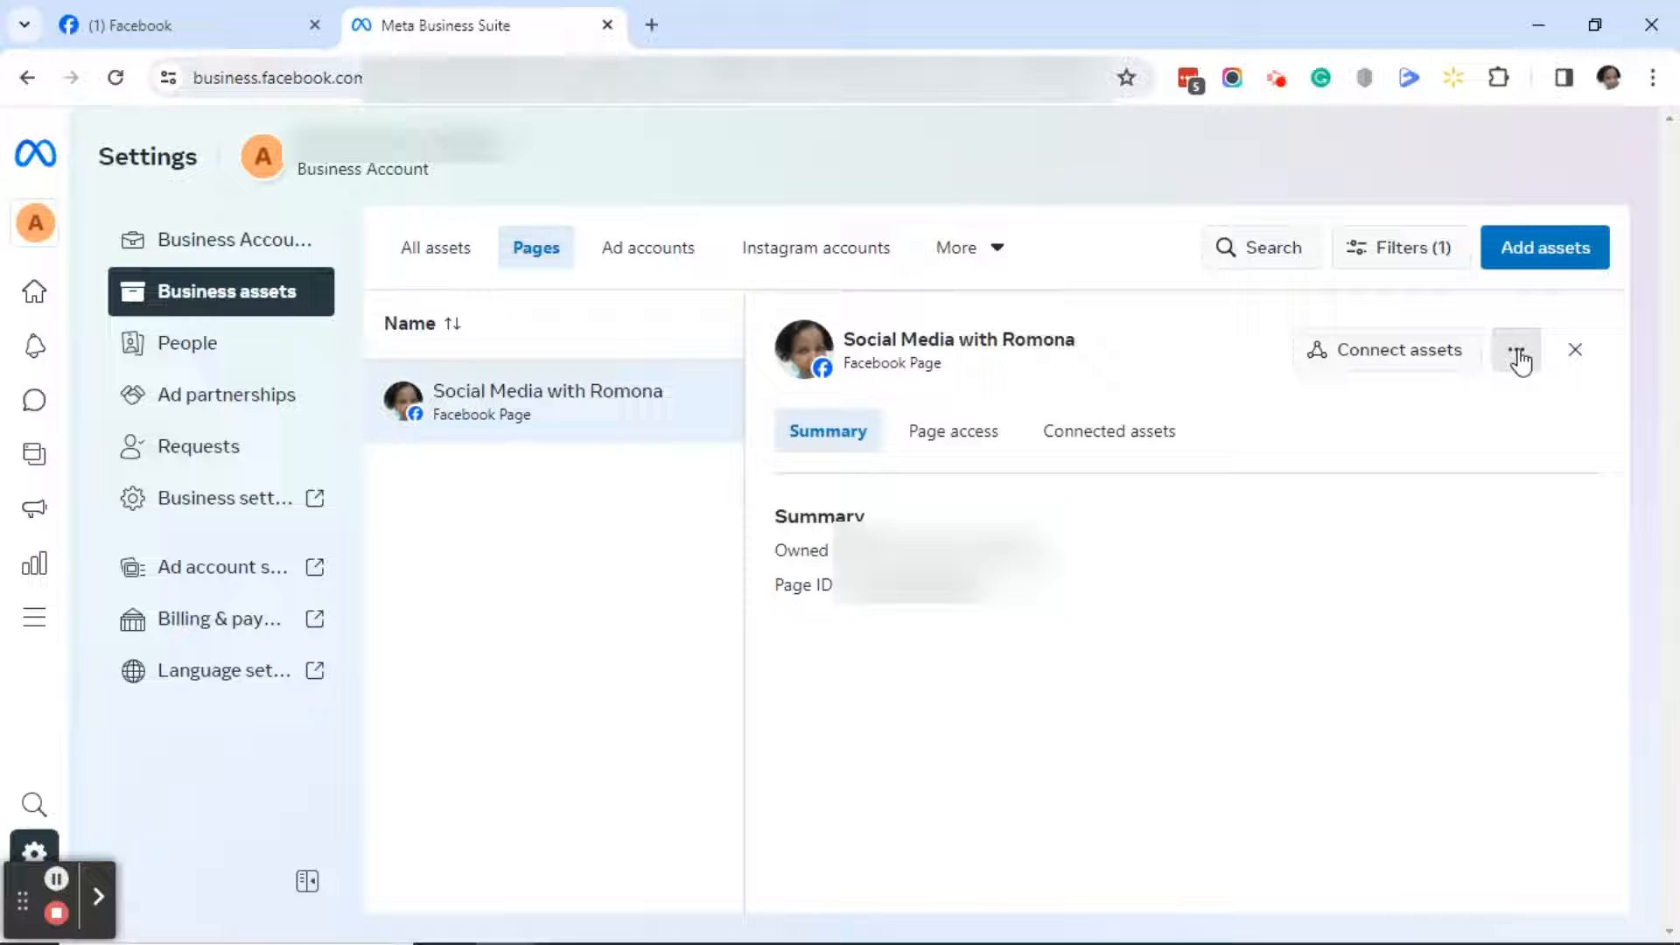
{"action": "left_click", "coordinate": [1516, 349]}
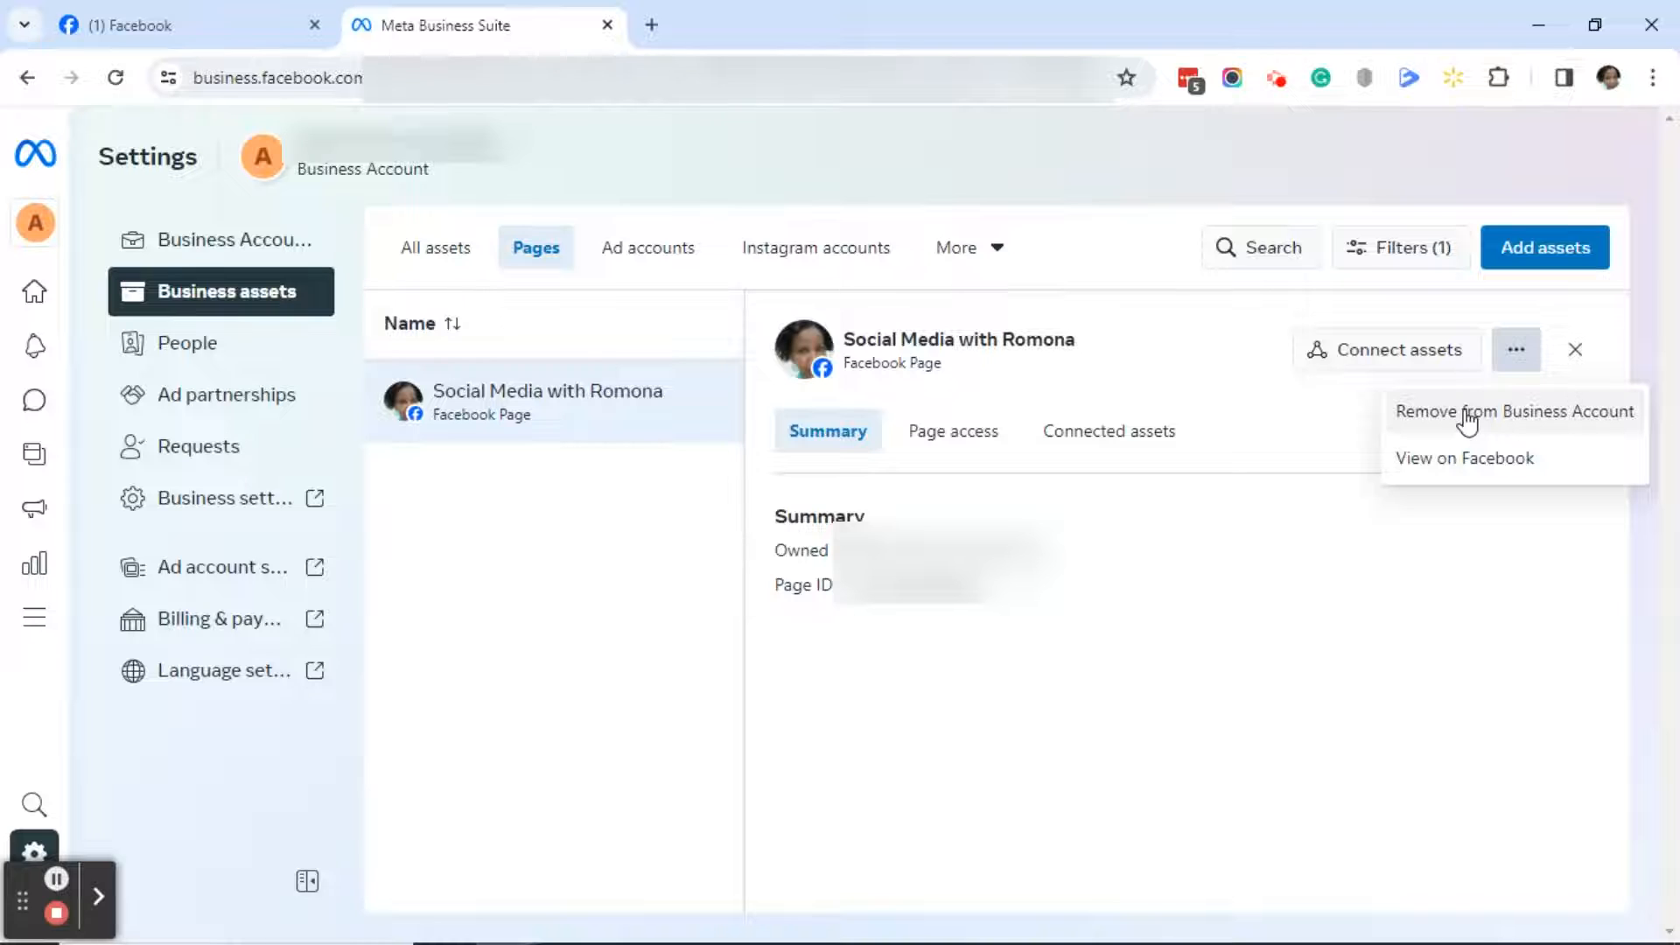
{"action": "left_click", "coordinate": [1514, 411]}
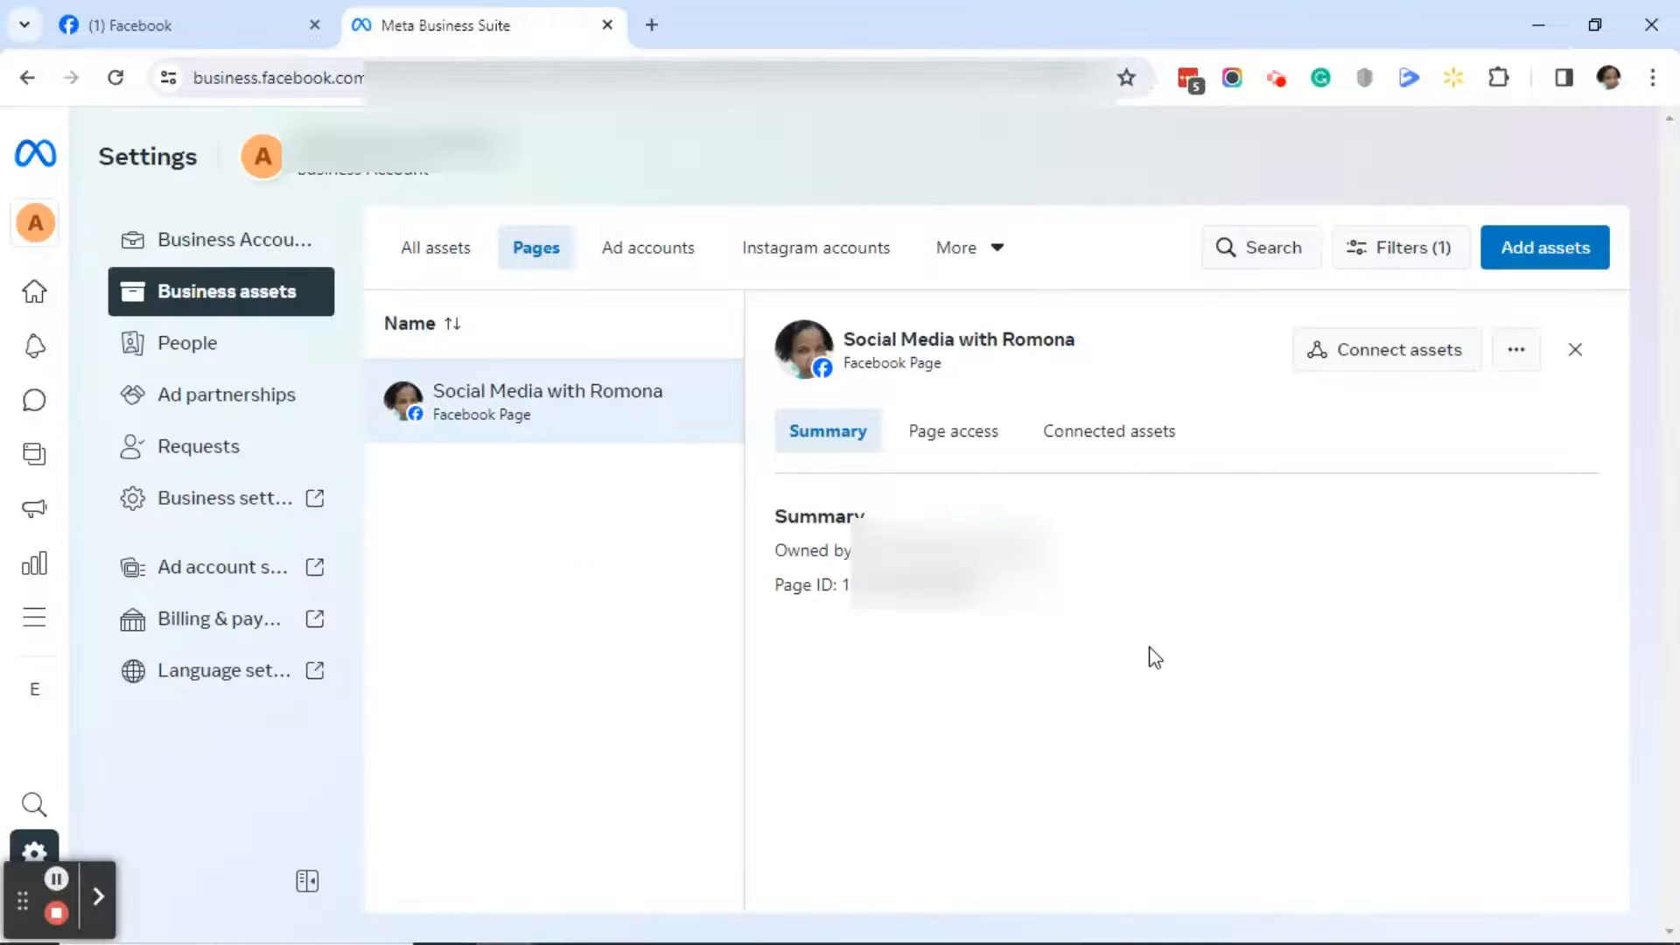
{"action": "mouse_move", "coordinate": [1208, 631]}
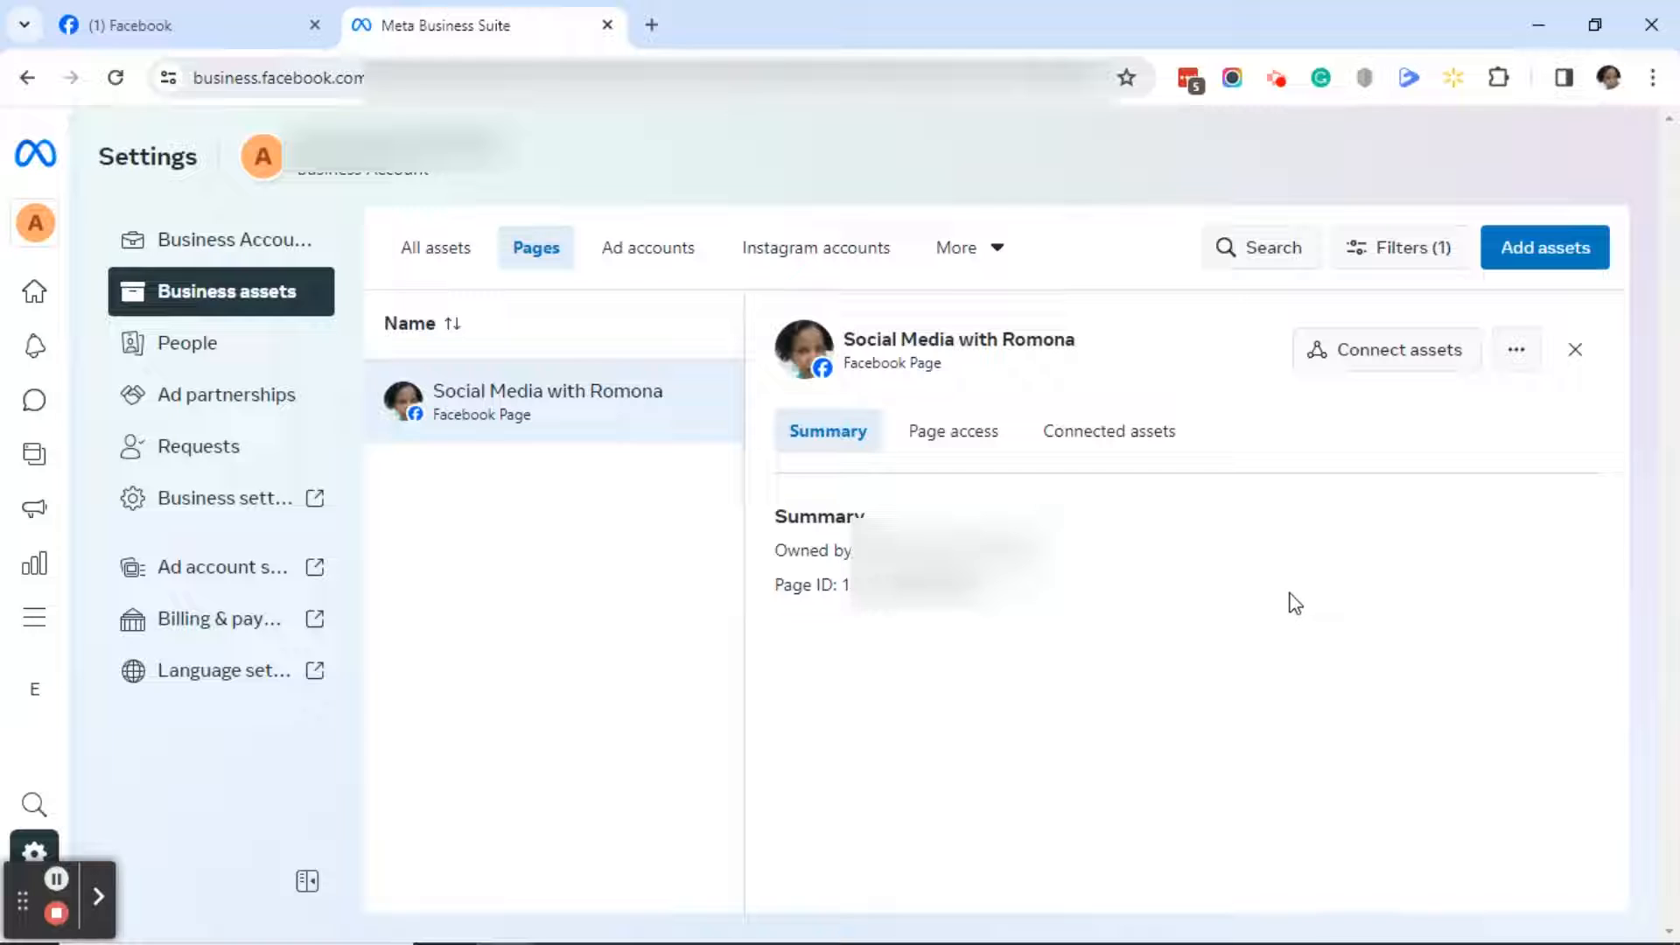
{"action": "mouse_move", "coordinate": [1326, 574]}
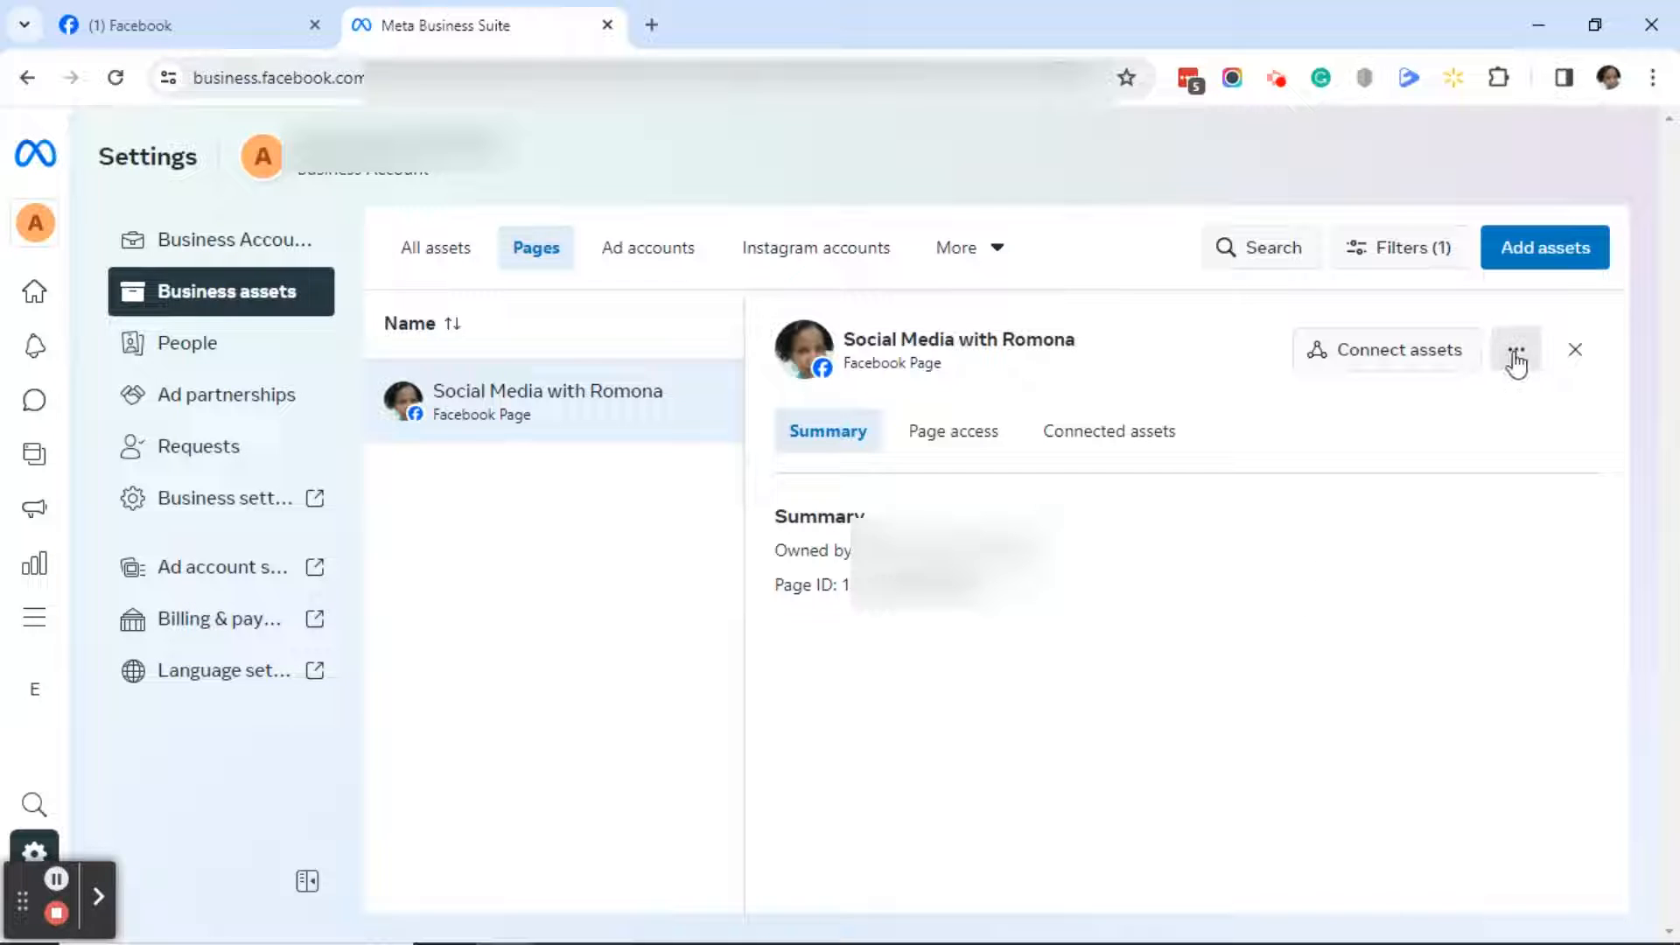
Remove Social Media with Romona from the business account and confirm with Remove Page
{"action": "left_click", "coordinate": [1515, 349]}
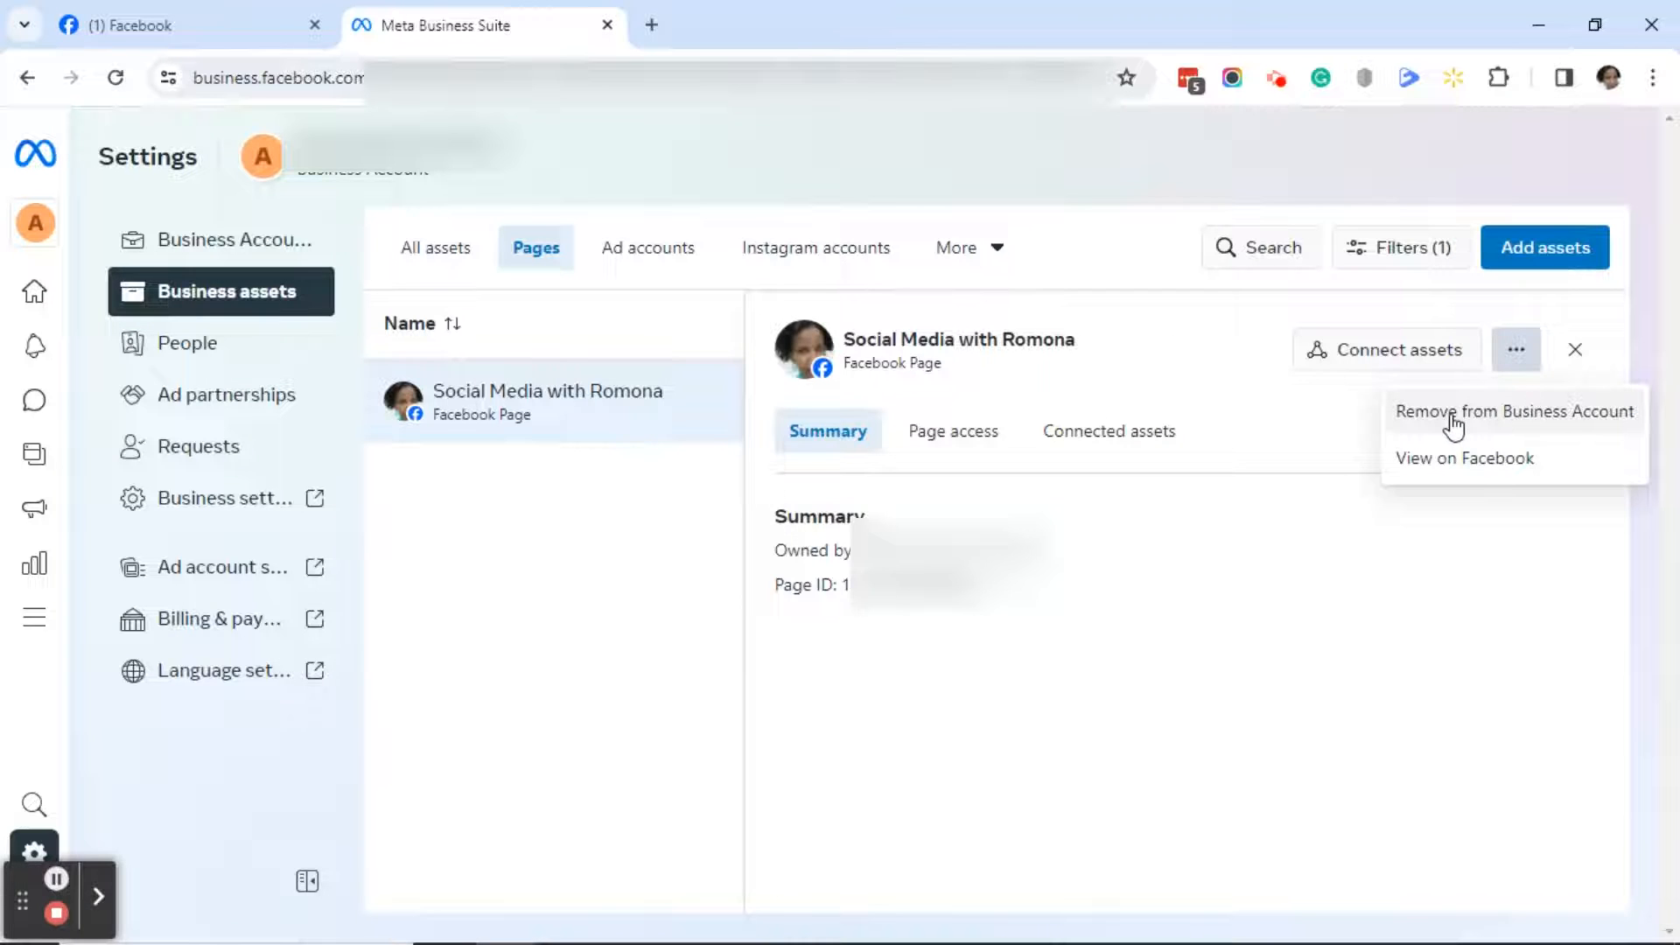
{"action": "left_click", "coordinate": [1513, 411]}
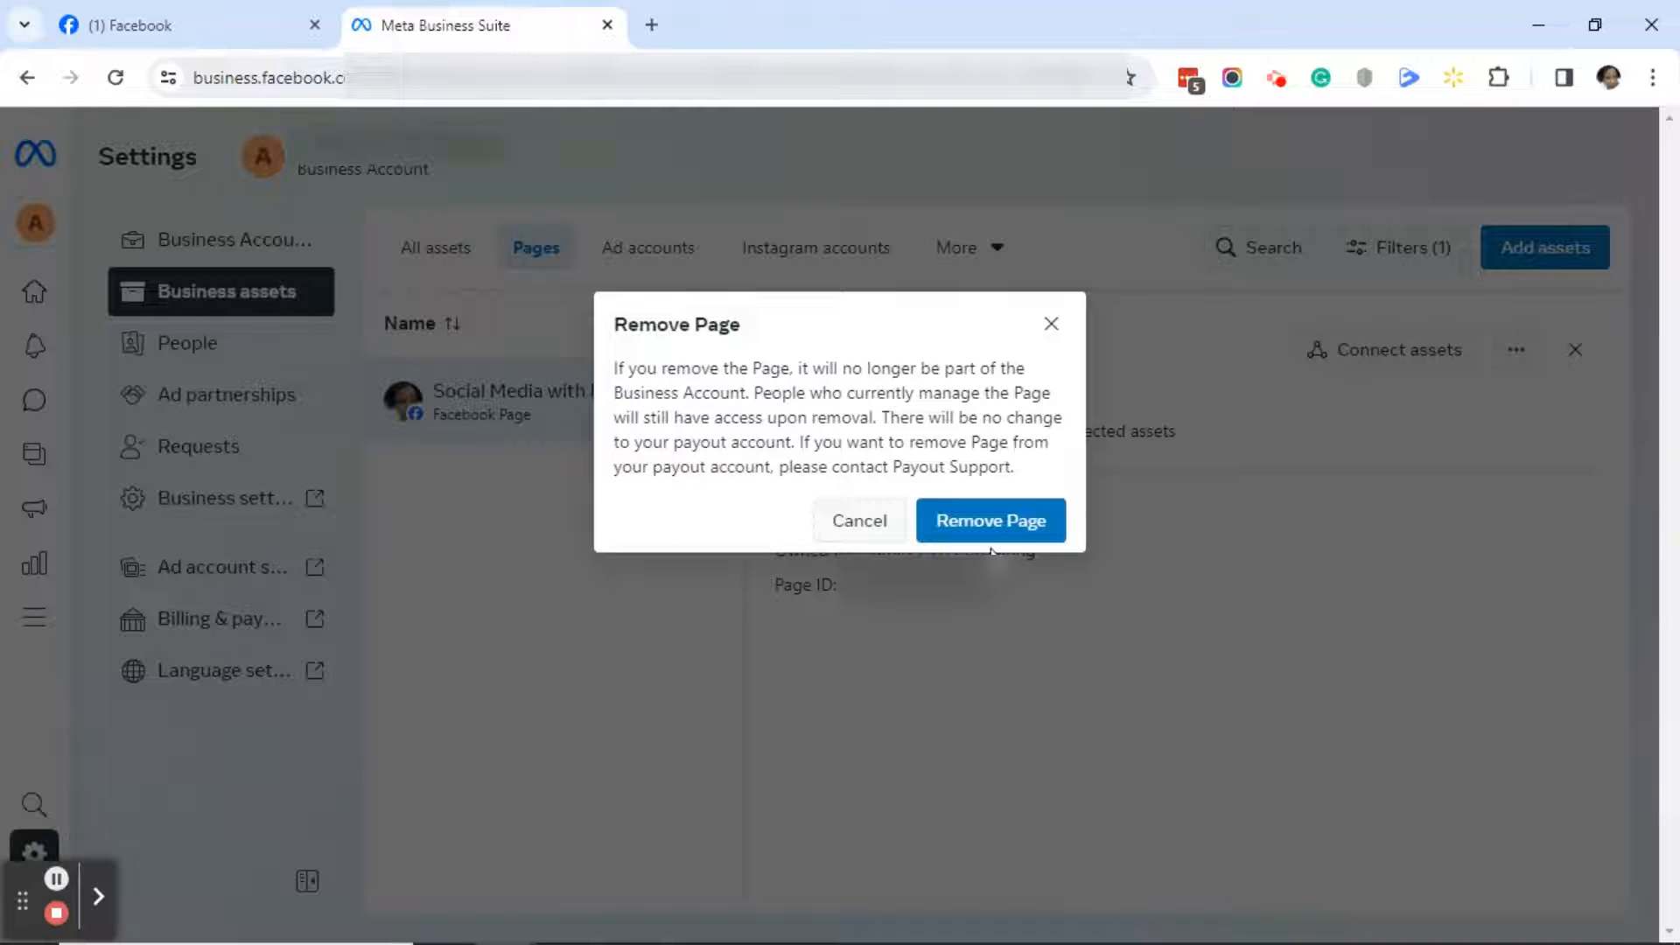
{"action": "left_click", "coordinate": [990, 520]}
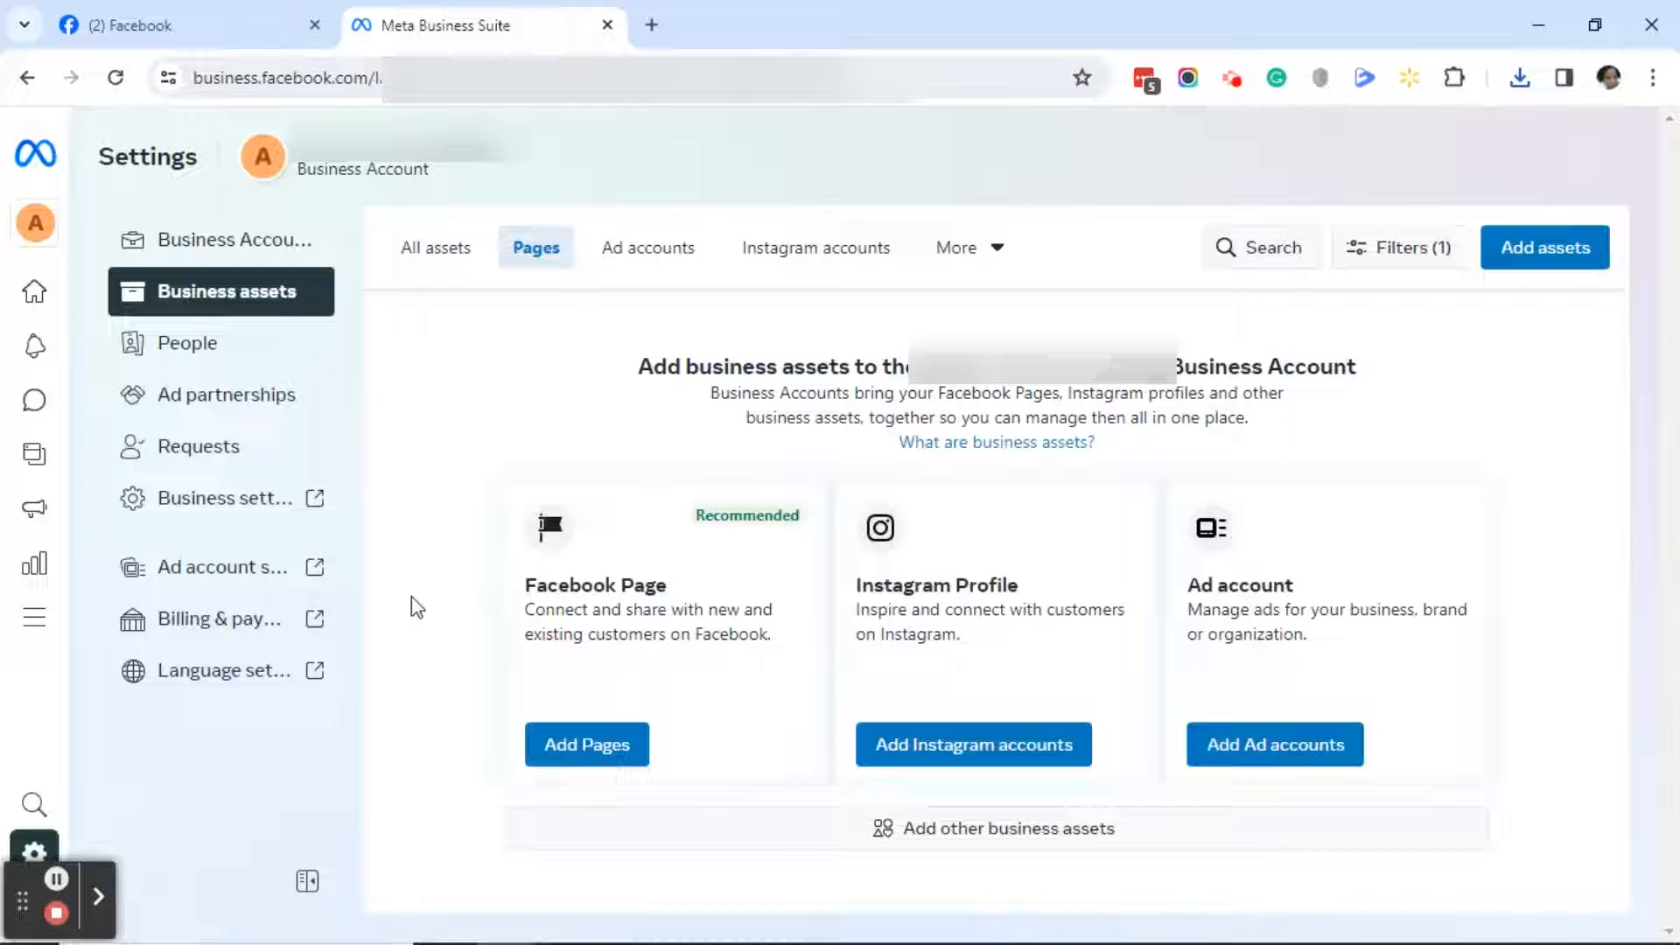
{"action": "left_click", "coordinate": [161, 24]}
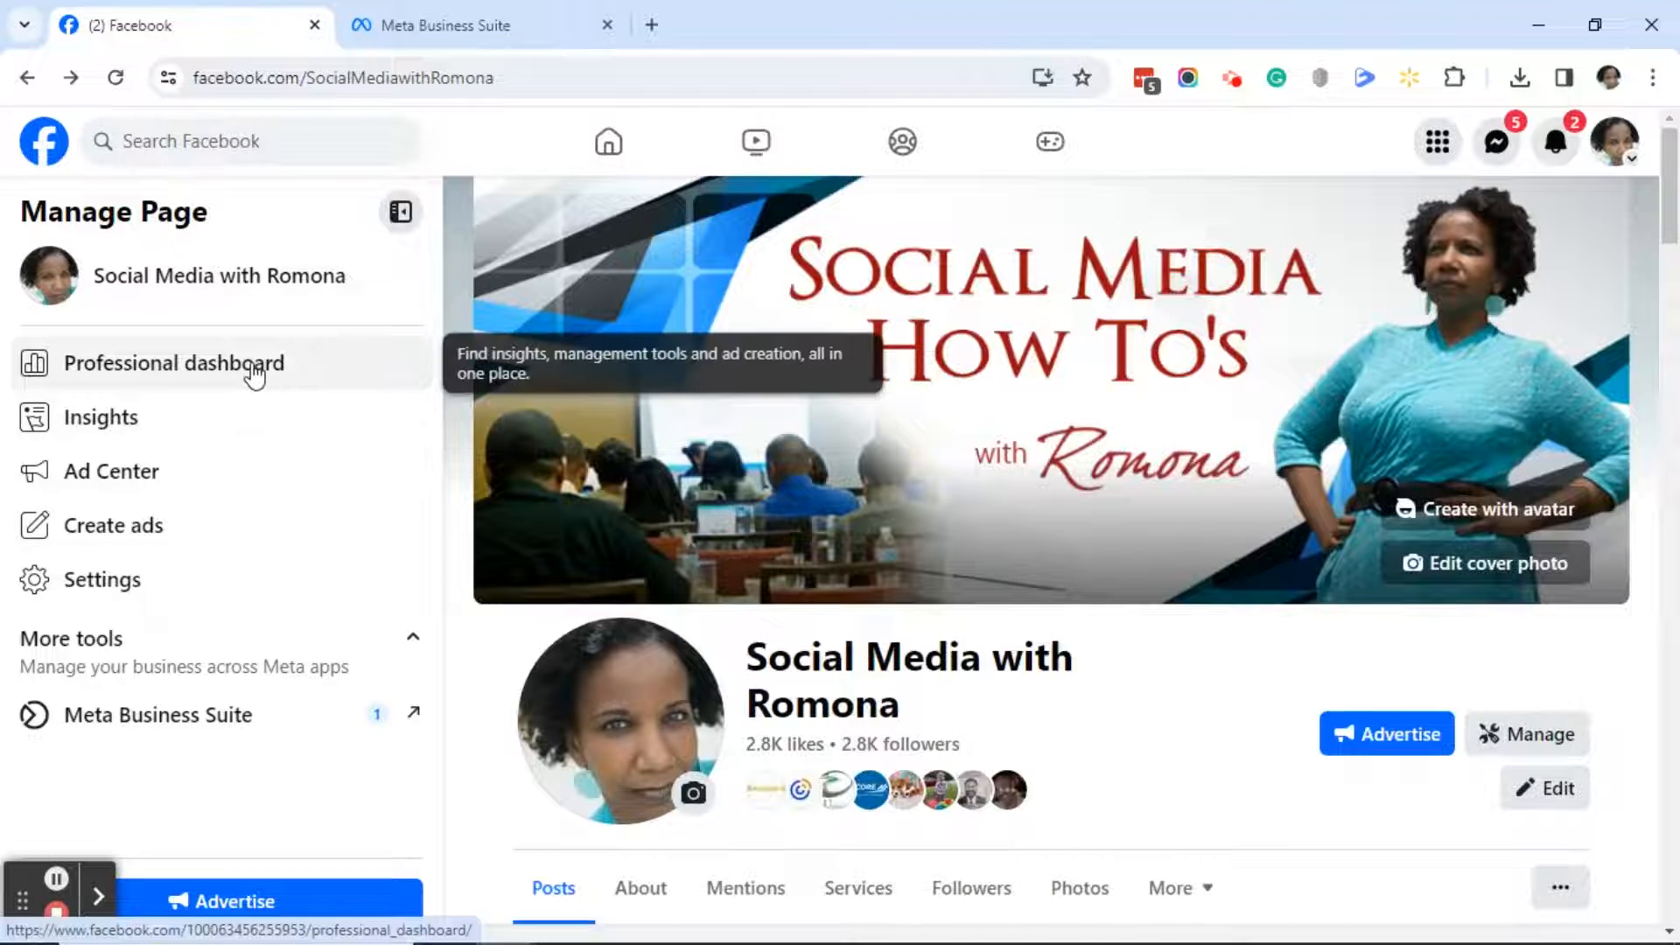
{"action": "left_click", "coordinate": [186, 362]}
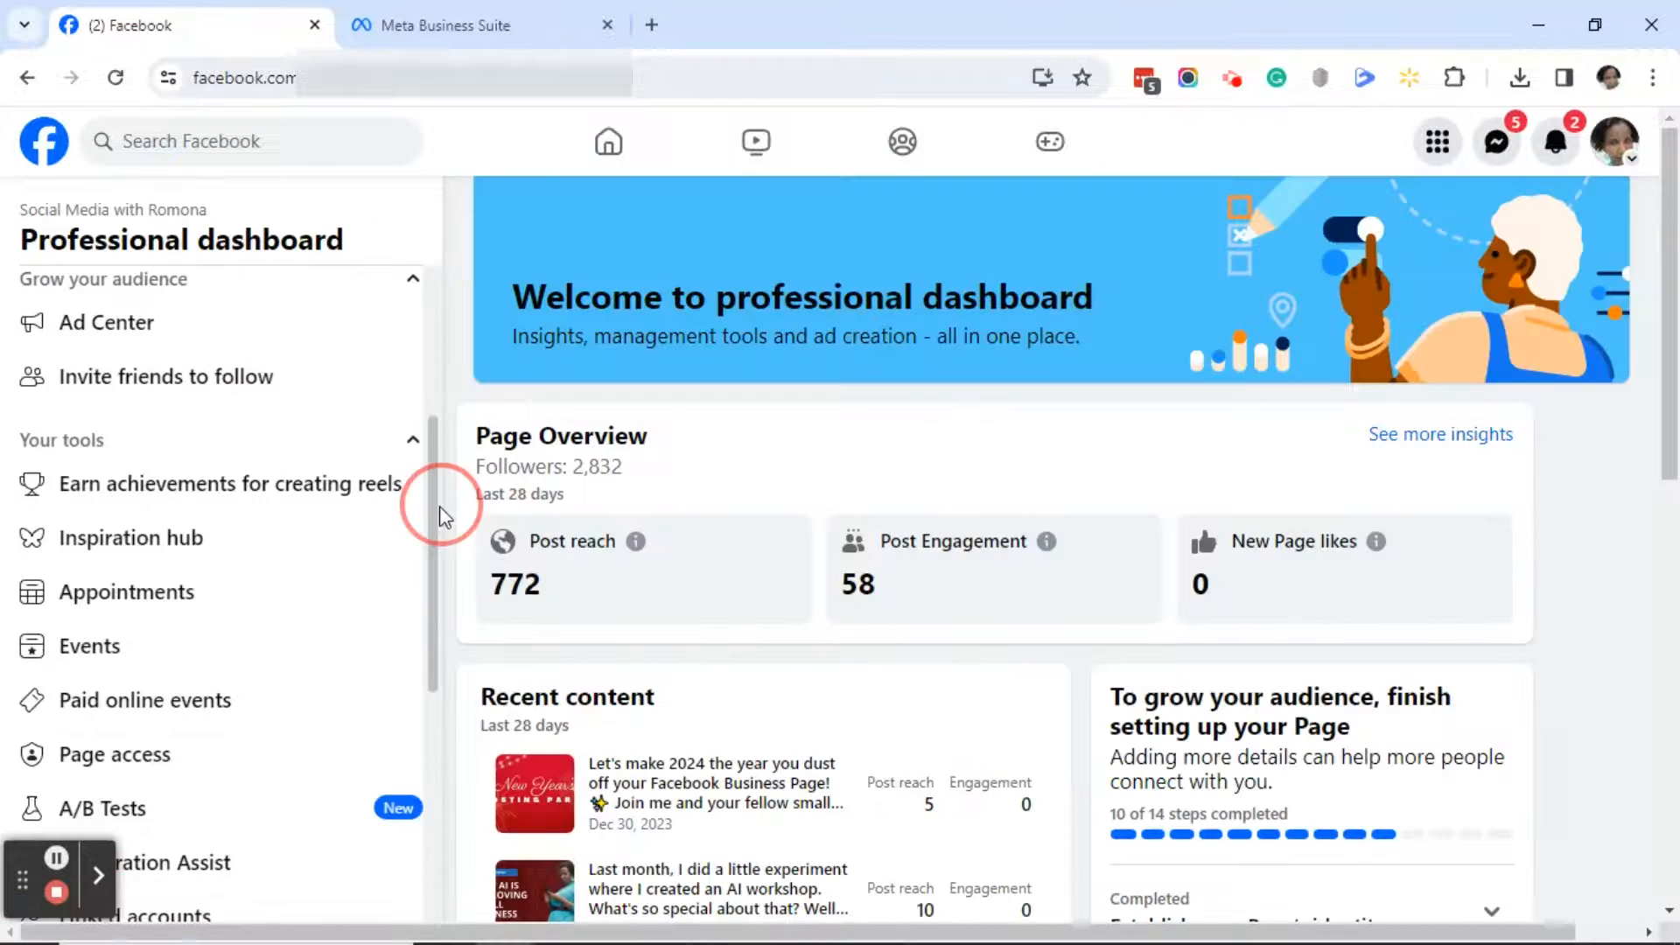
{"action": "scroll", "scroll_direction": "down", "scroll_amount": 3}
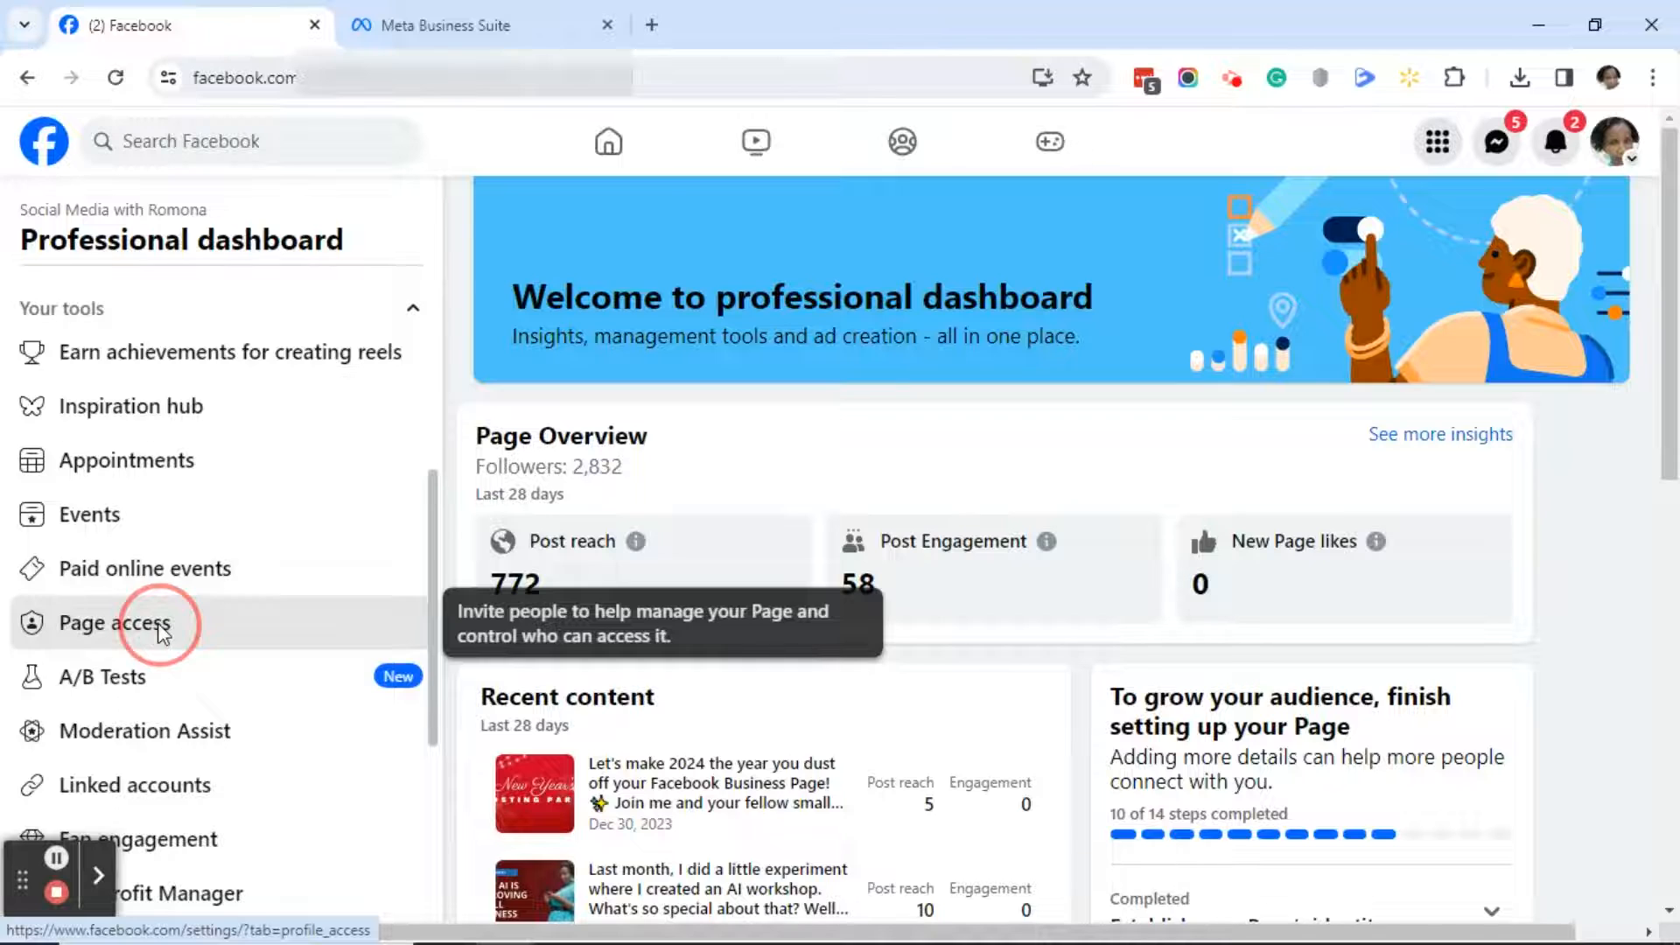
{"action": "left_click", "coordinate": [120, 624]}
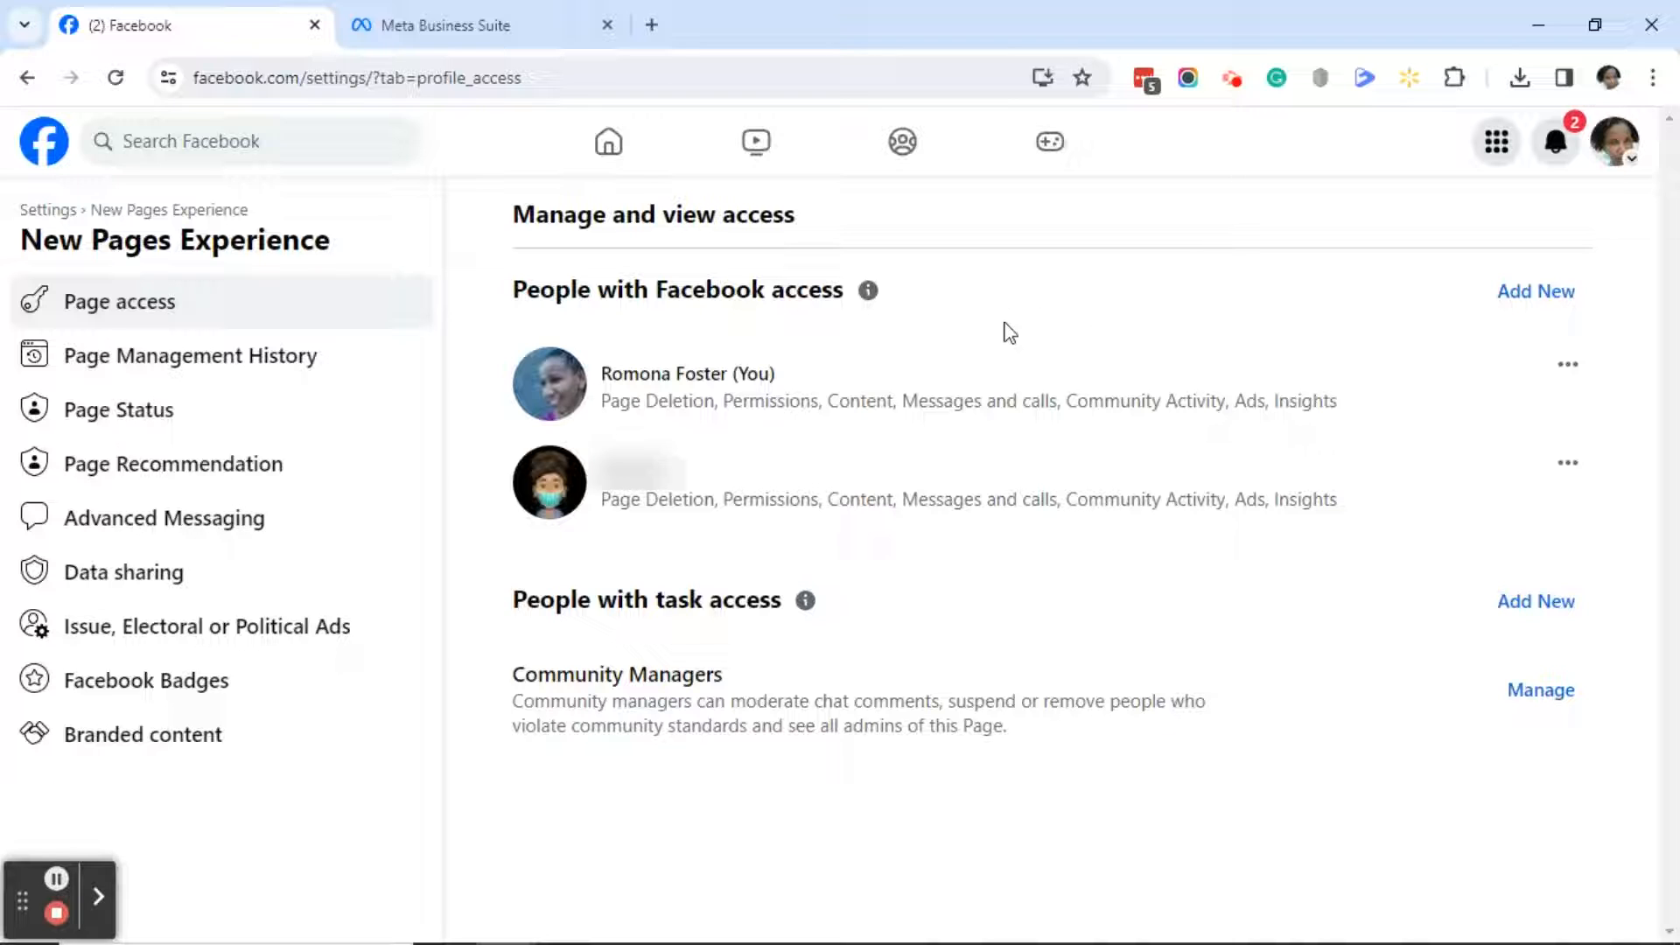
{"action": "mouse_move", "coordinate": [975, 350]}
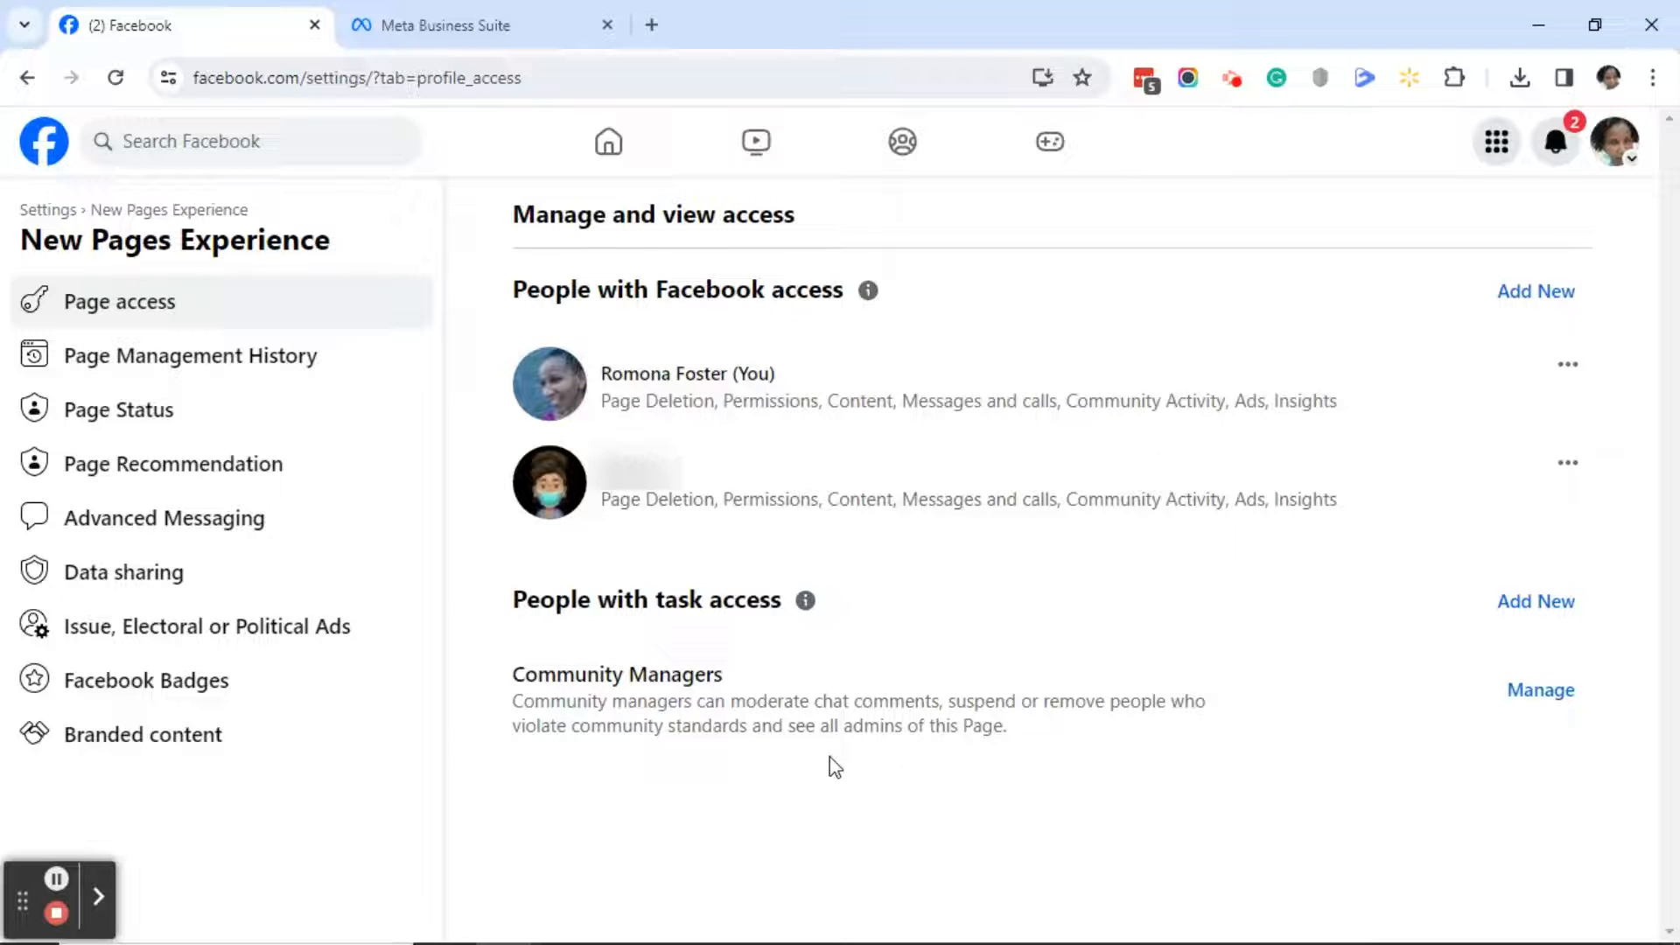
{"action": "mouse_move", "coordinate": [1177, 395]}
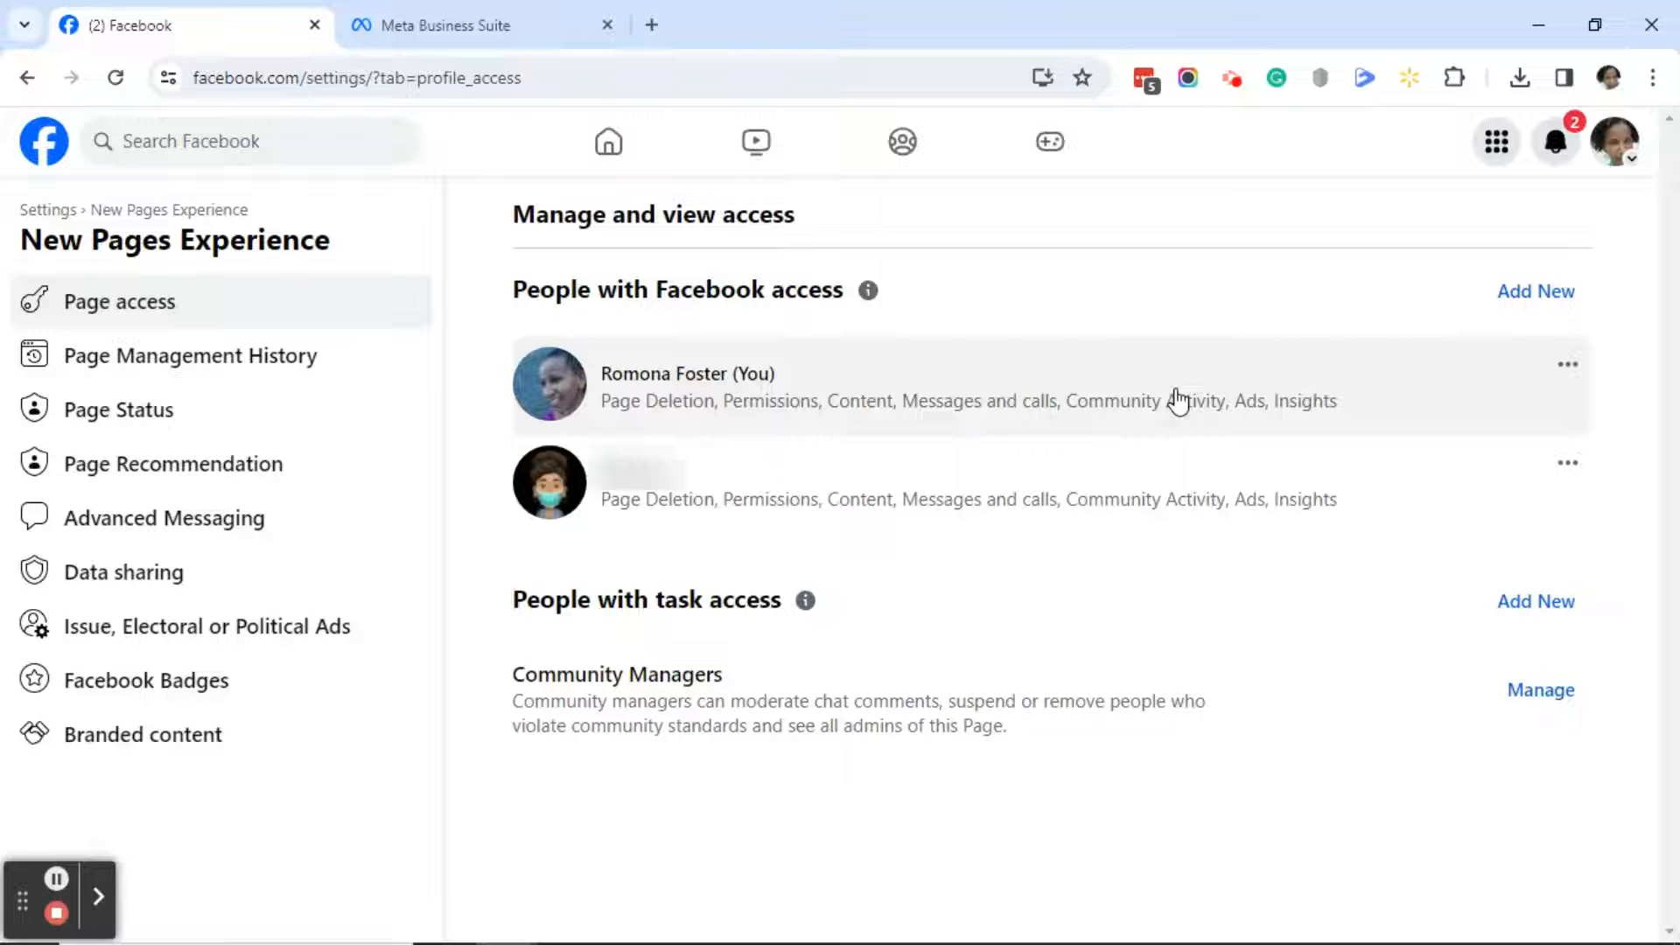
{"action": "left_click", "coordinate": [477, 24]}
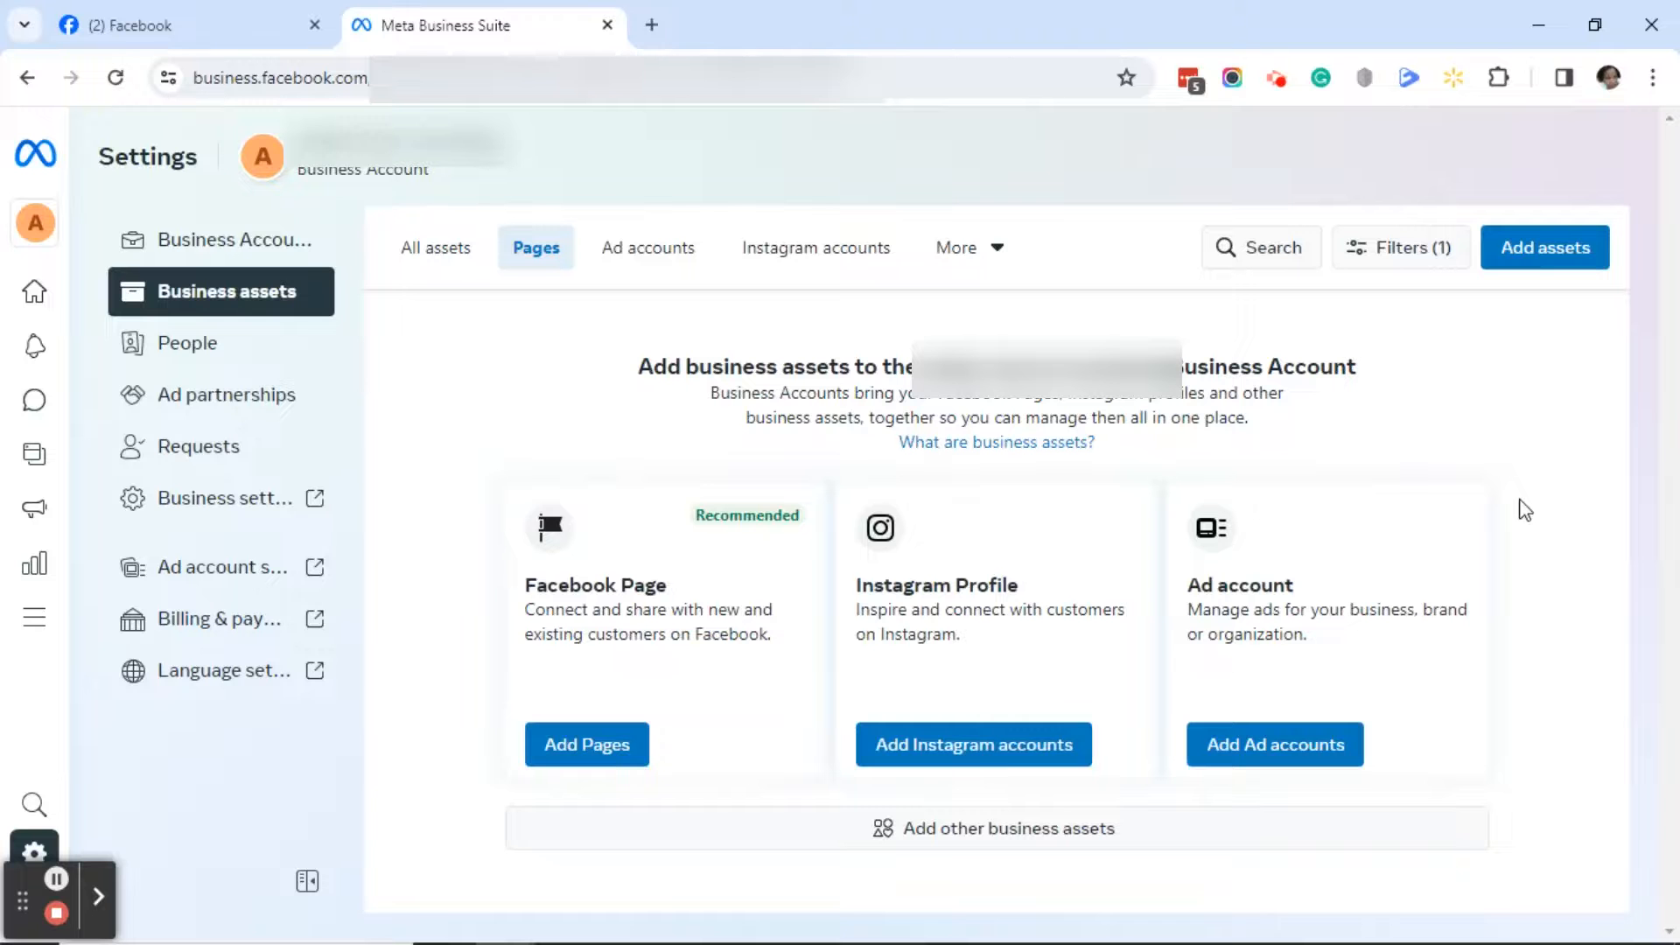